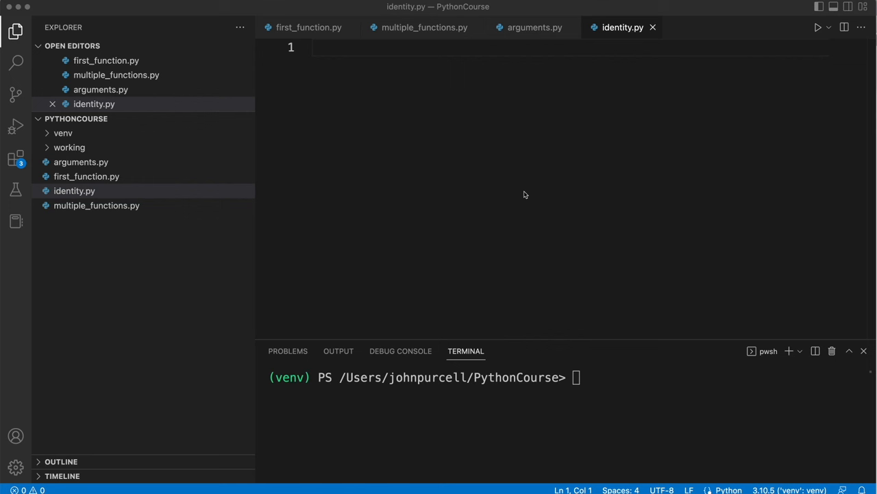
mouse_move(524, 192)
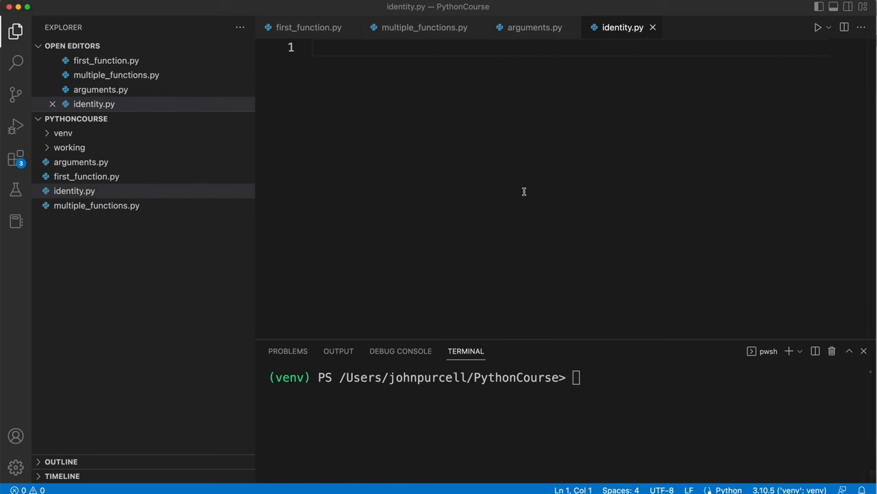
Write def main(): with a main() call beneath it in identity.py
text(def am)
text(main())
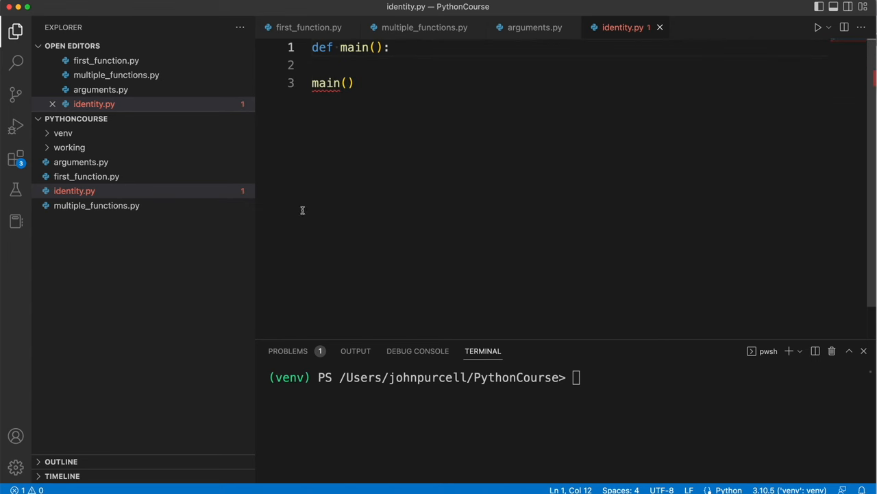
mouse_move(355, 54)
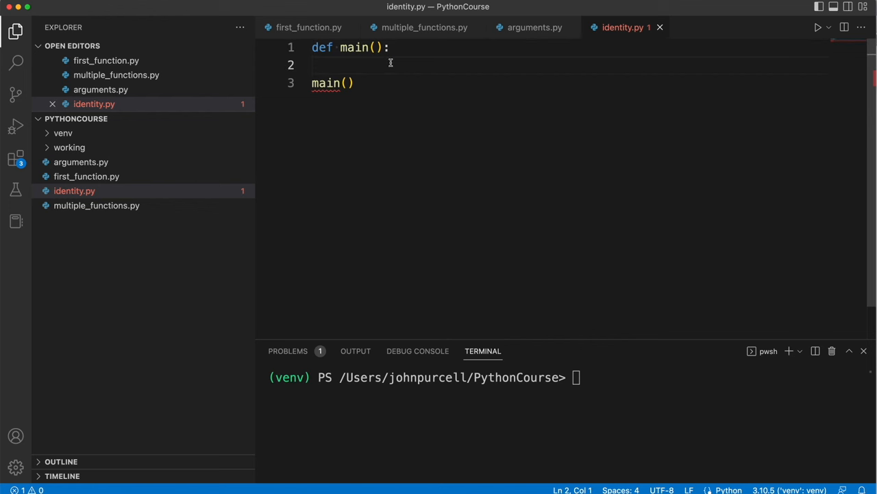
mouse_move(432, 102)
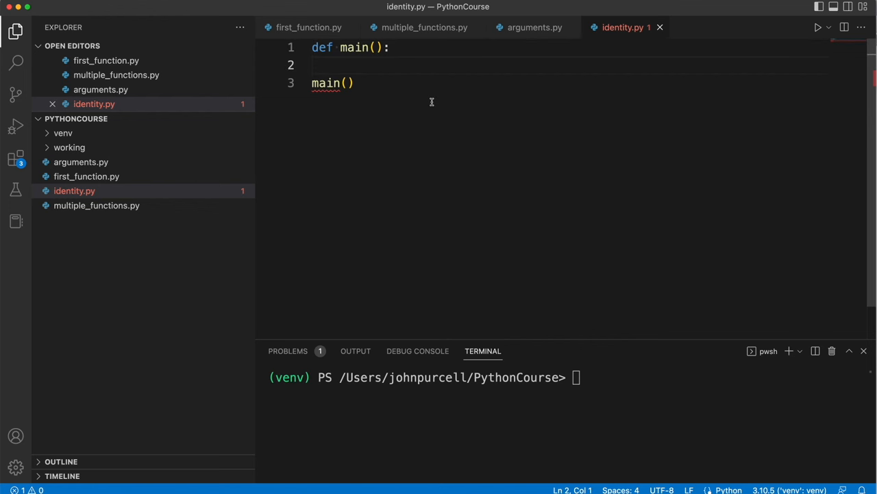
mouse_move(414, 59)
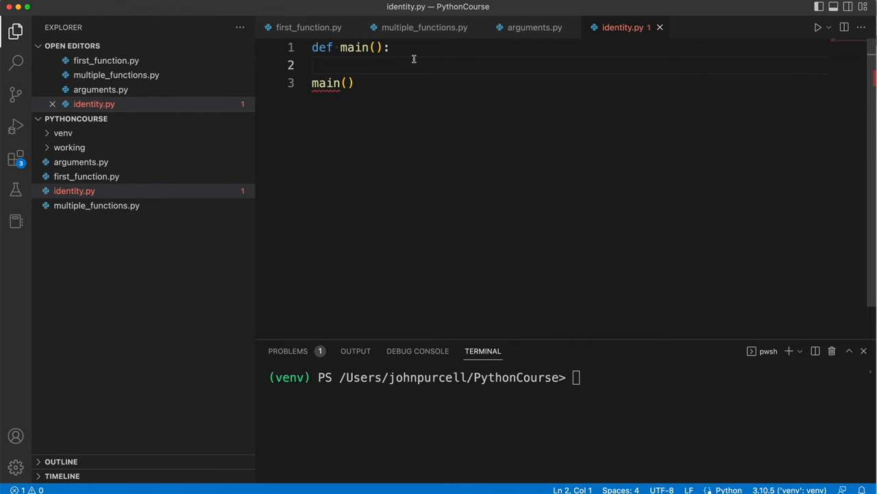
click(391, 47)
text(pass)
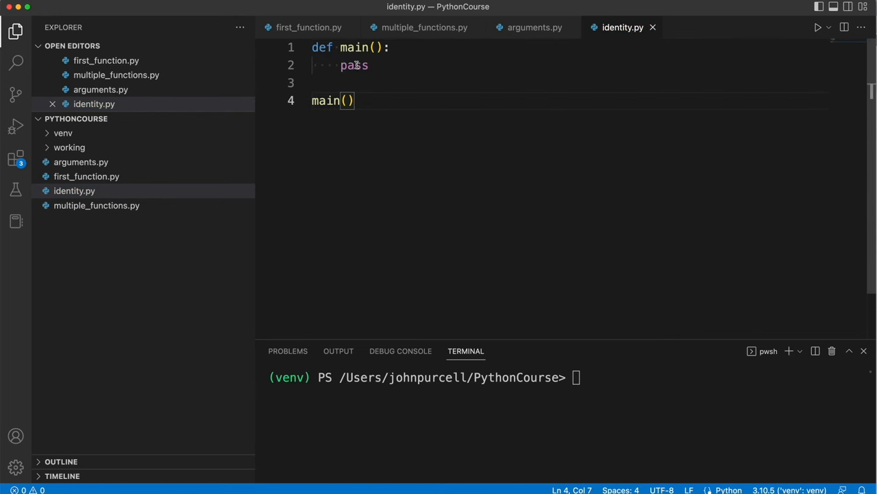
Select the pass placeholder in main, then move the cursor to the top of the file
double_click(354, 65)
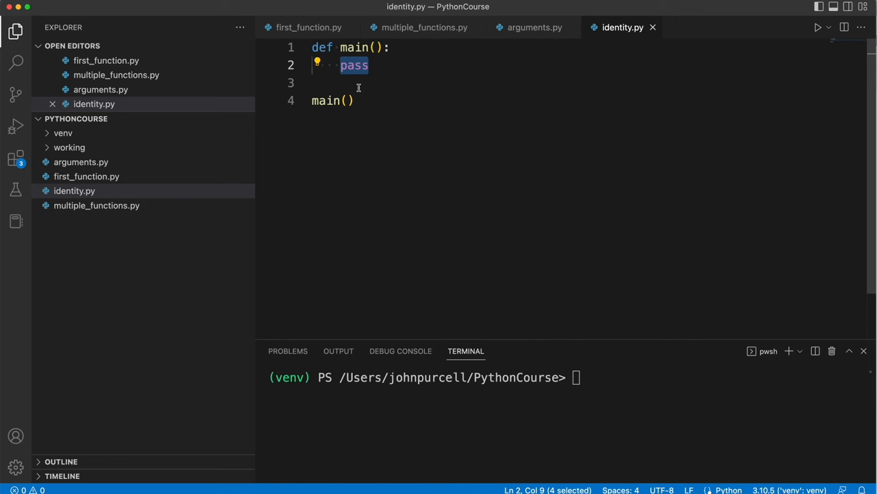
mouse_move(395, 175)
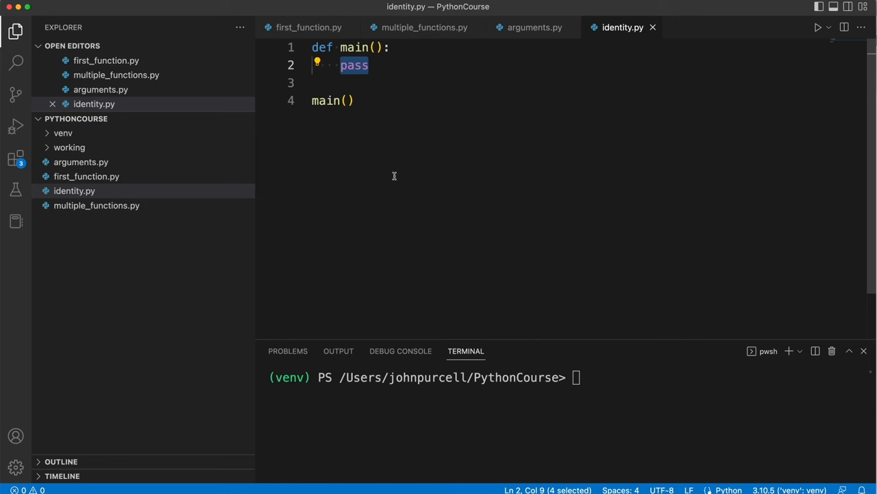
mouse_move(379, 129)
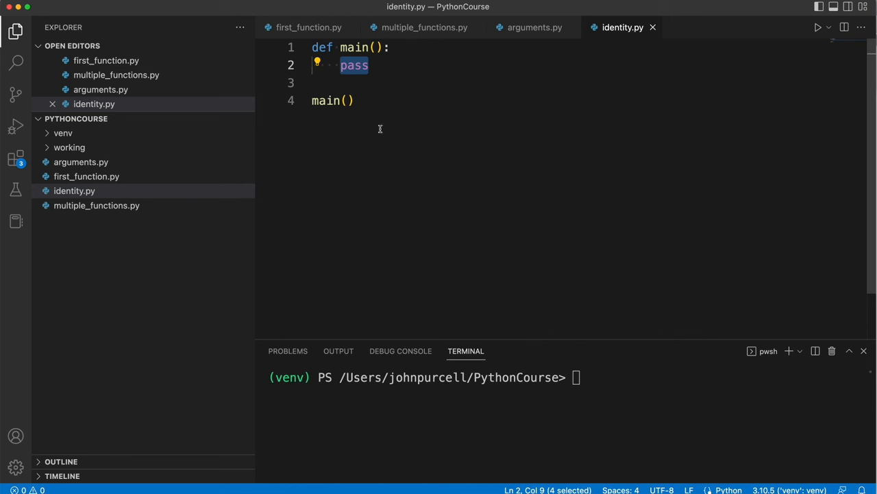
mouse_move(383, 183)
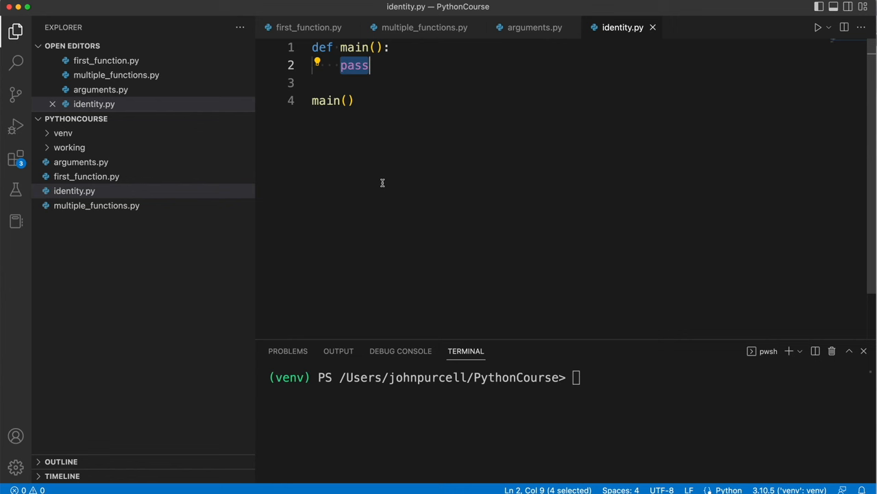
click(313, 47)
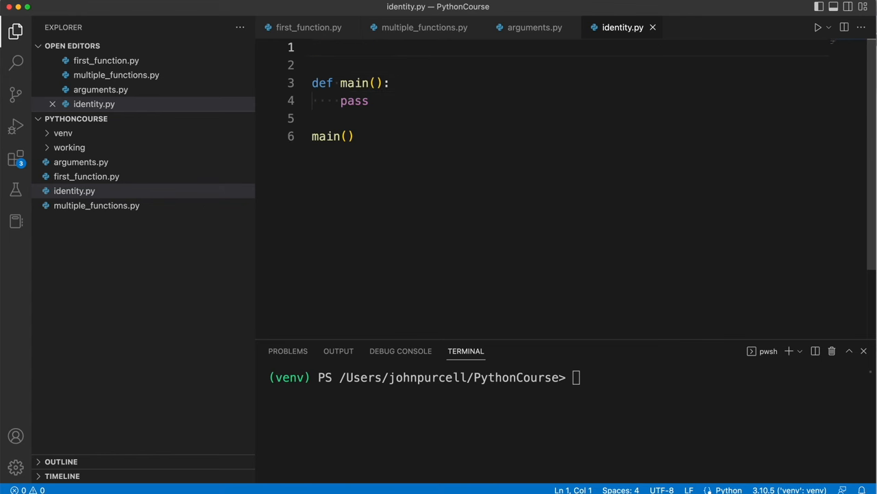
Define greet(name) printing "Hello " + name at the top of identity.py
text(def greet(nam)
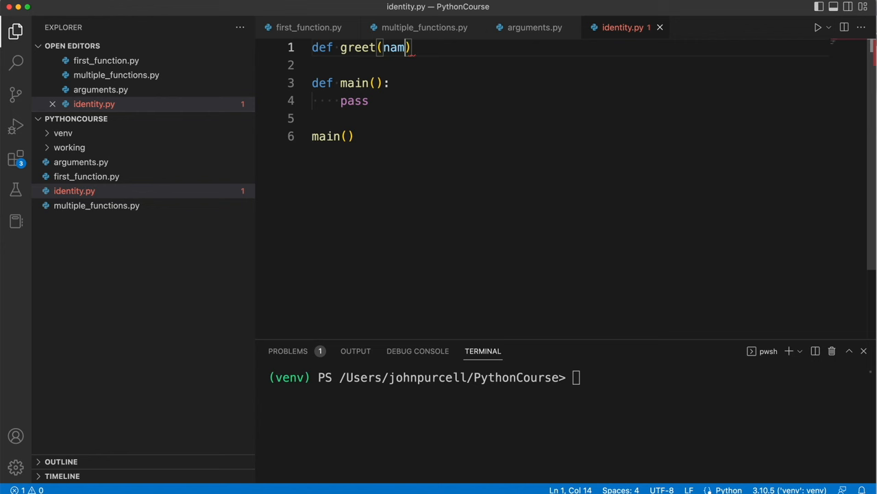
text(e)
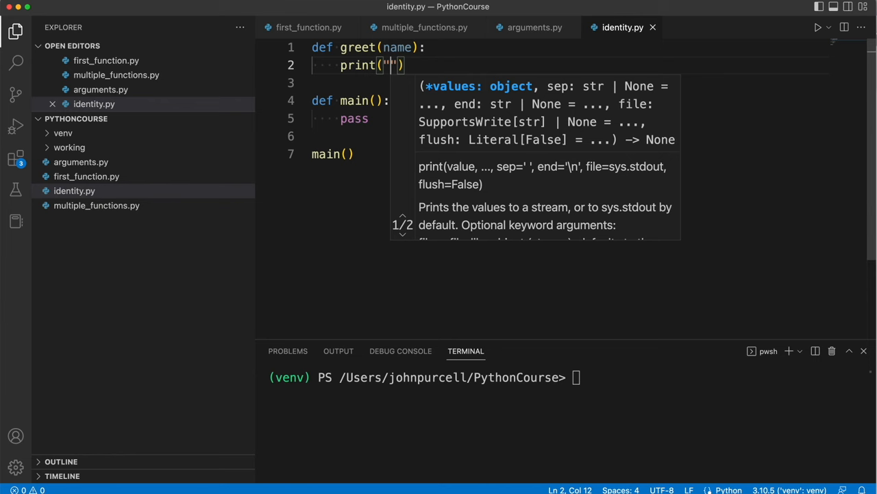
text(Hello)
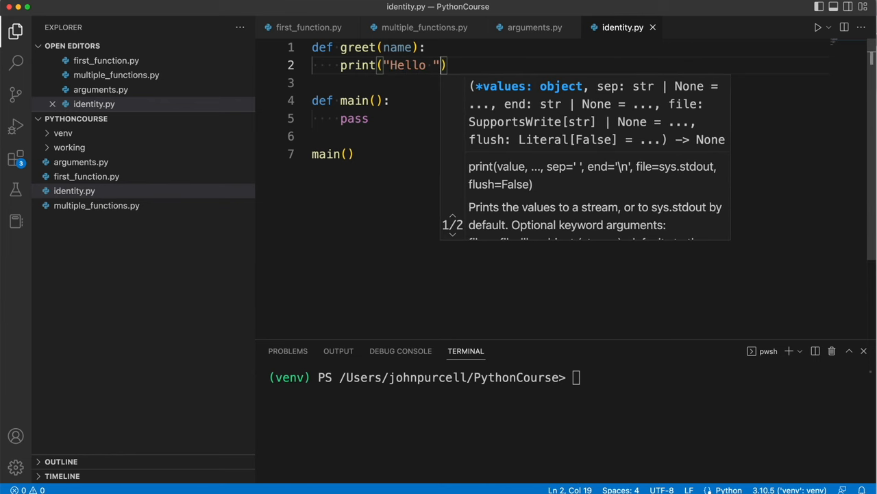
text(+ name)
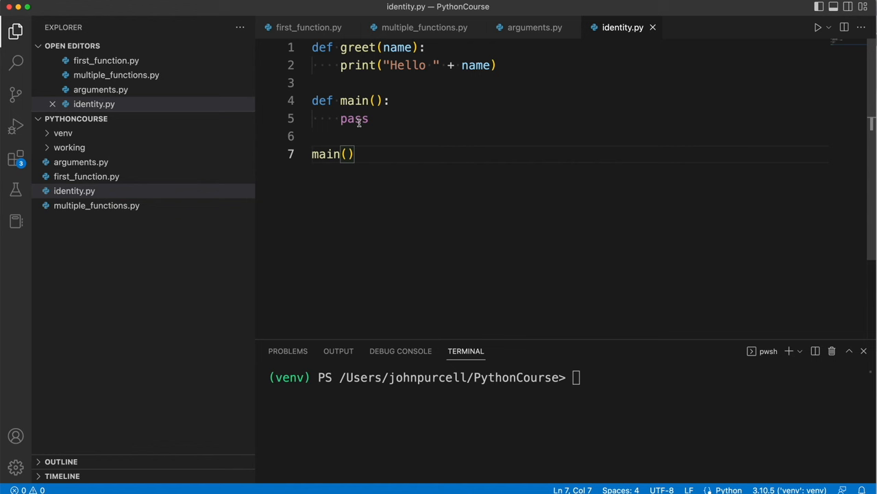
Replace pass in main with greet("John")
double_click(355, 119)
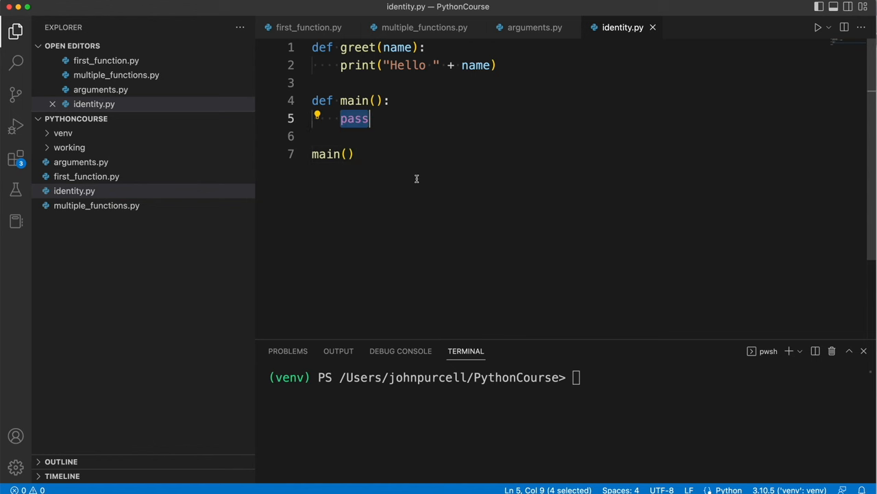
text(greet(")
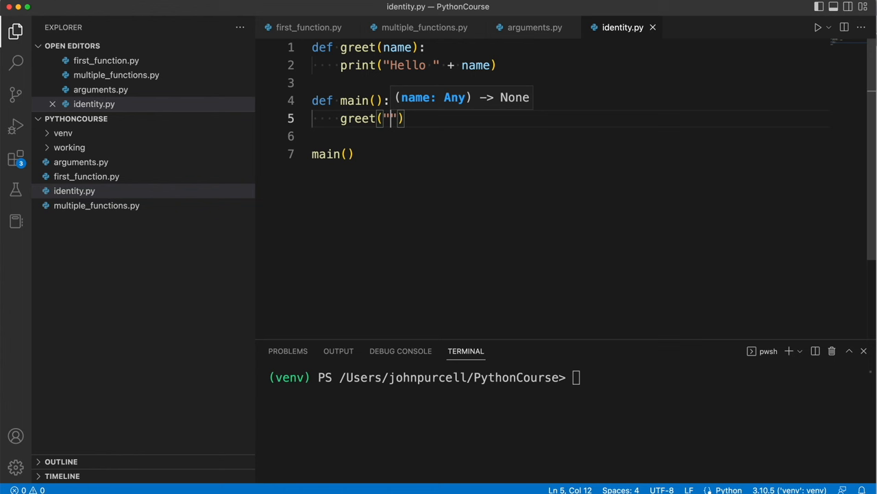
text(John)
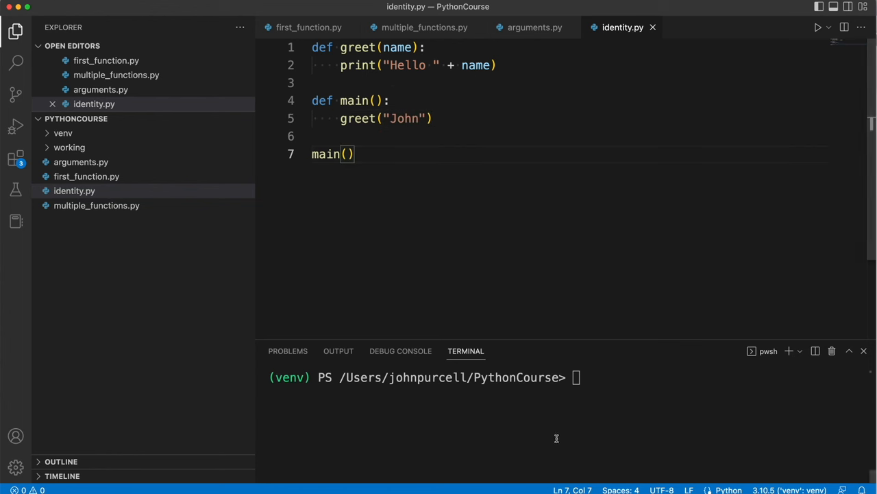
Run python ./identity.py in the integrated terminal
text(pyth)
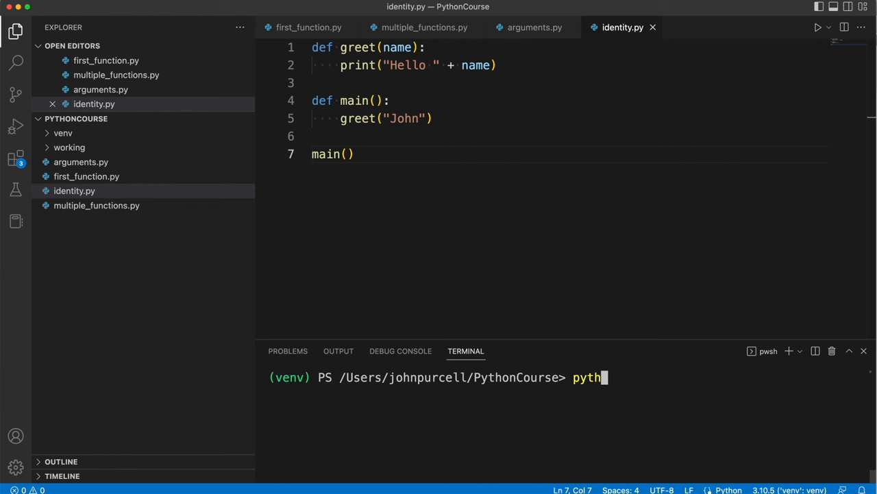
key(Return)
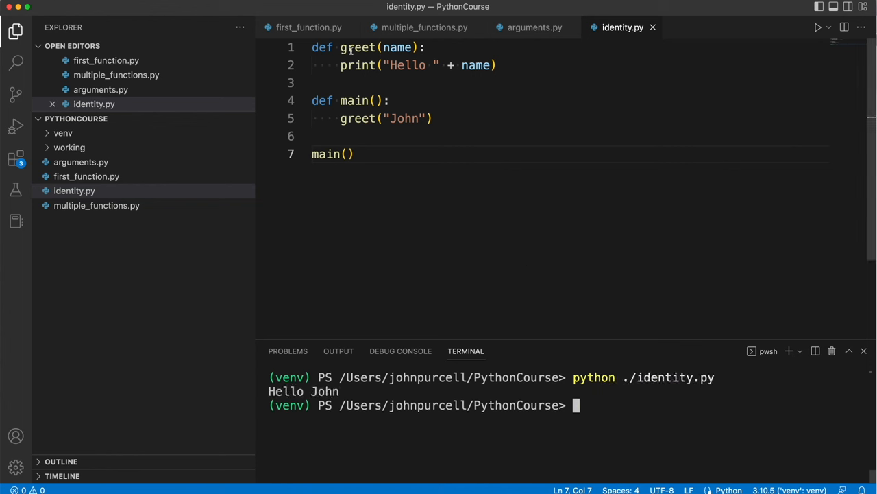
mouse_move(397, 47)
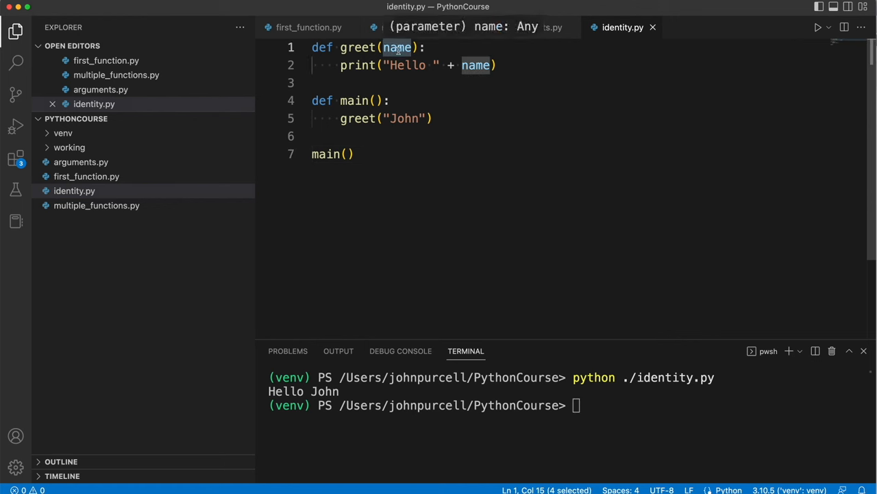
click(313, 82)
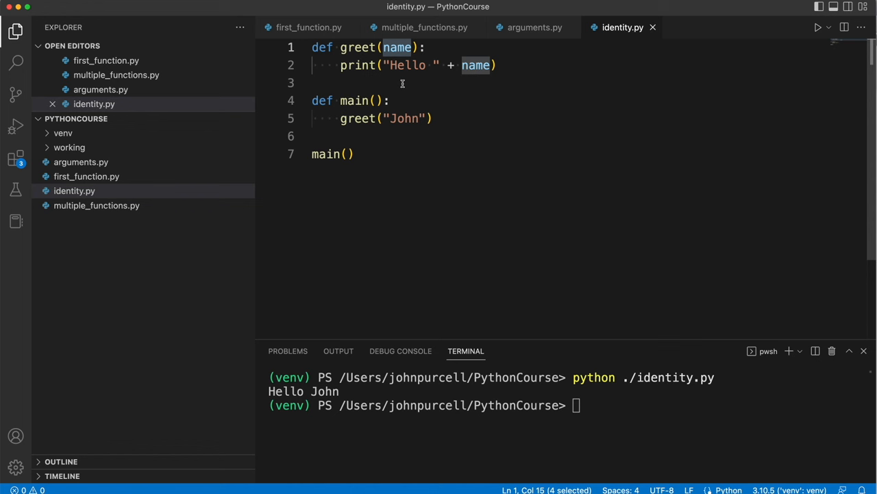
click(425, 48)
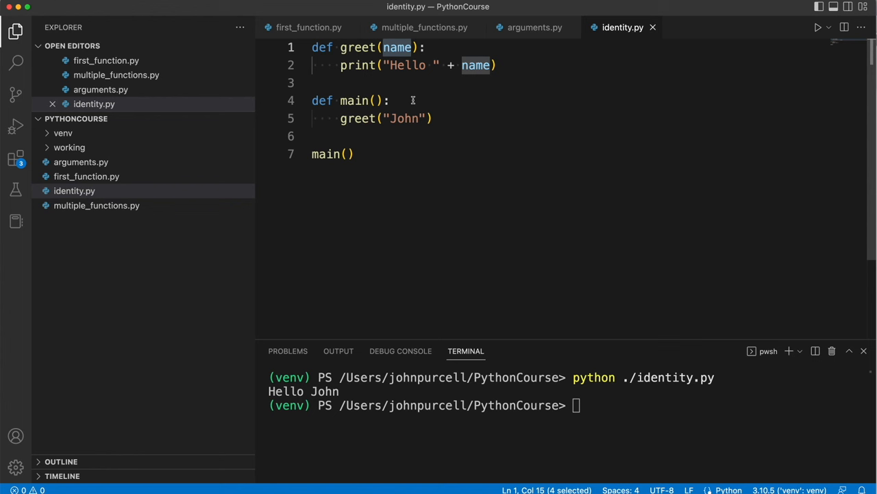
double_click(404, 118)
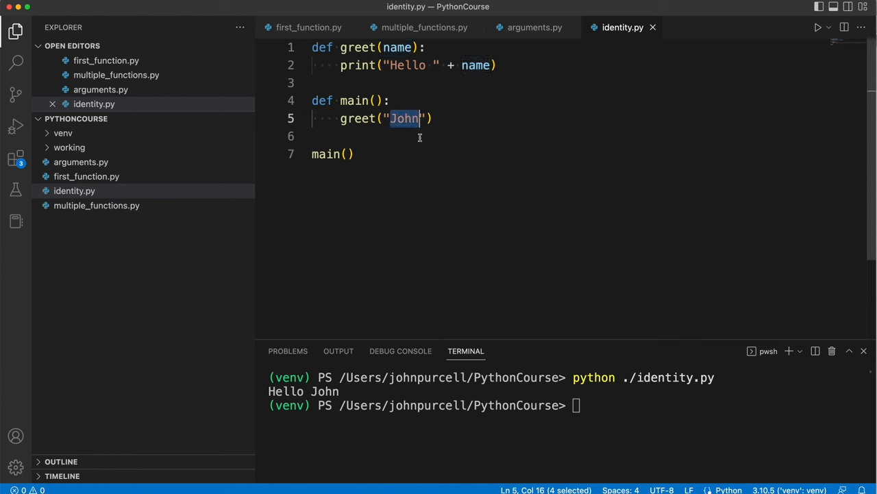
click(506, 66)
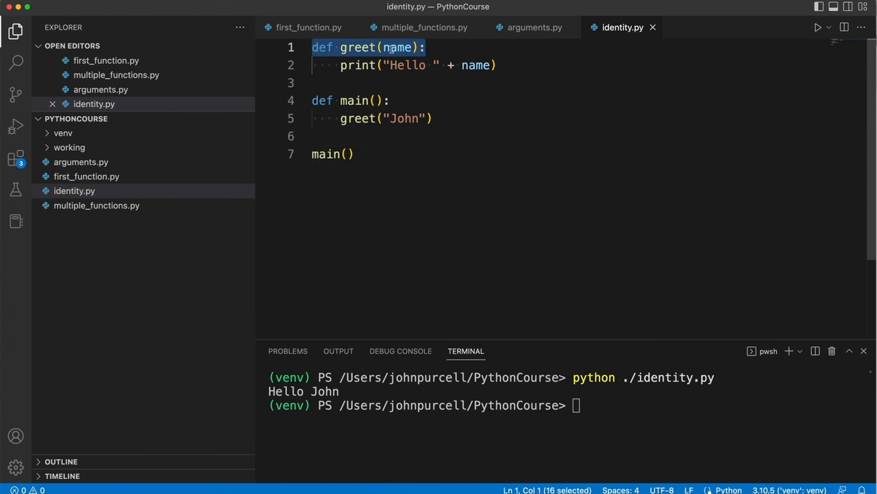
click(353, 153)
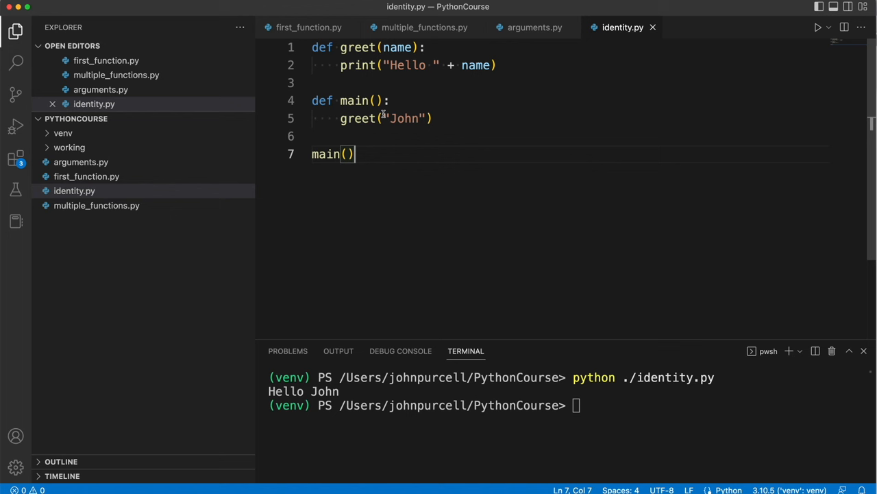
double_click(405, 118)
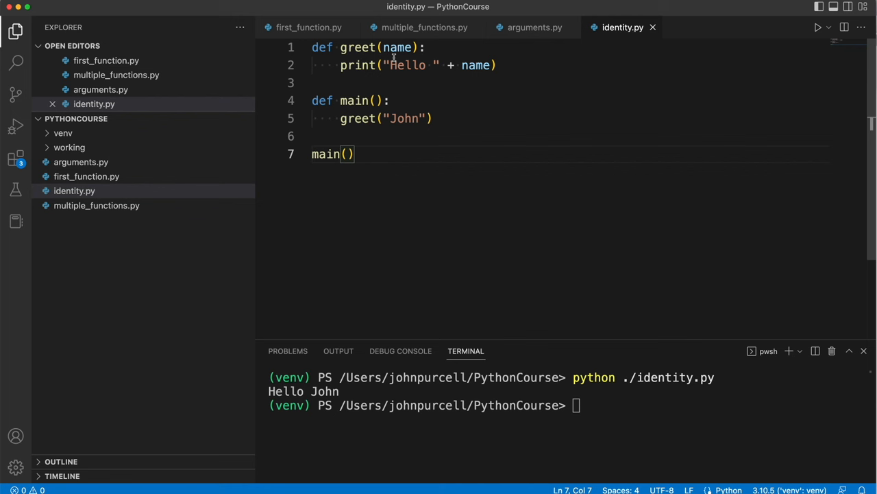
double_click(397, 47)
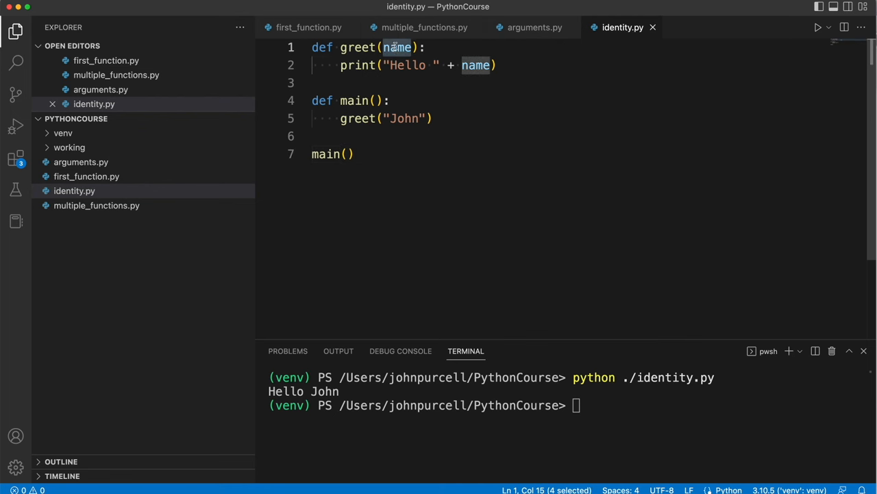
mouse_move(396, 47)
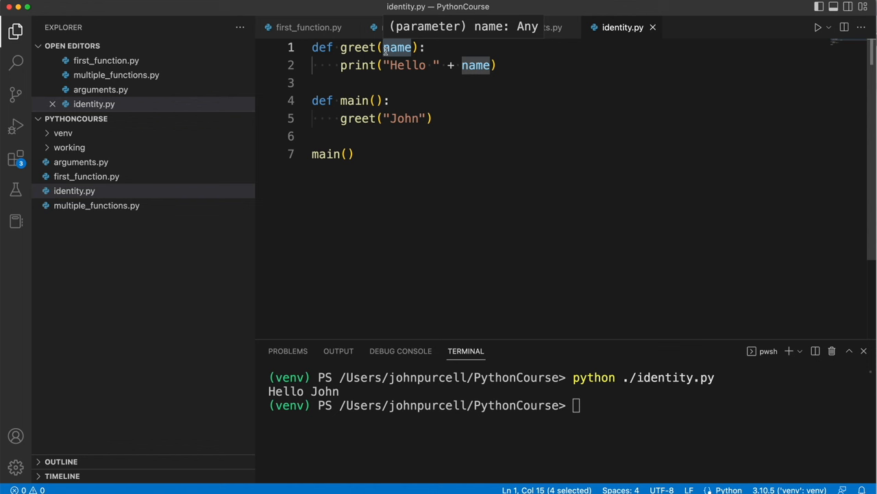
mouse_move(367, 64)
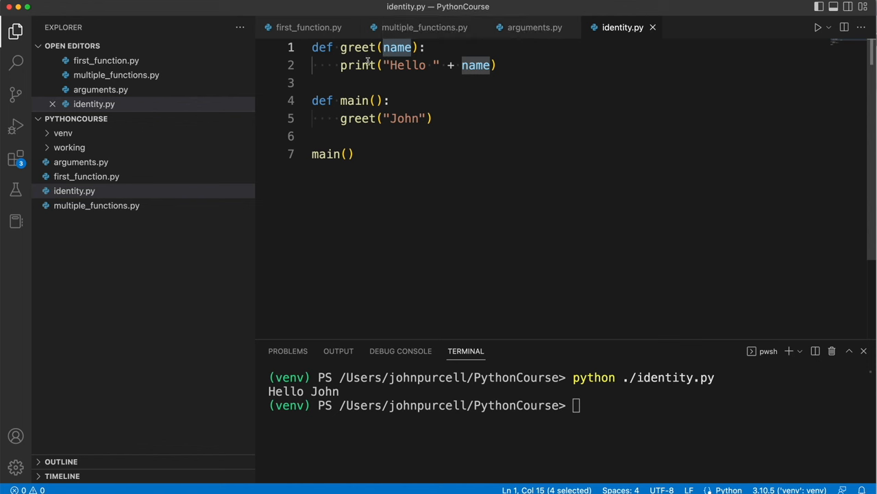
mouse_move(411, 196)
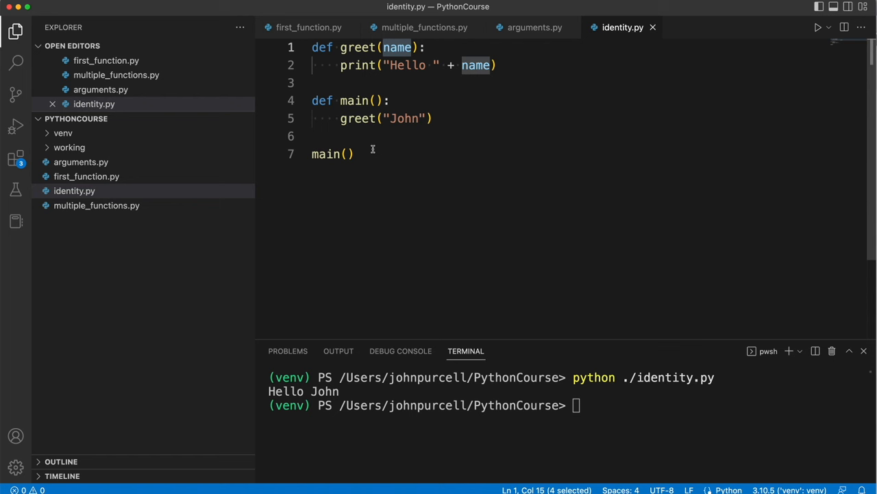
double_click(404, 118)
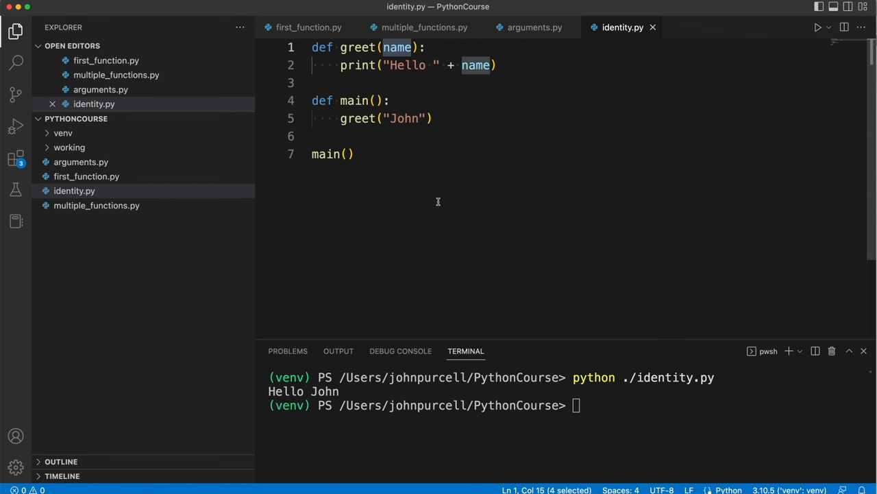
double_click(403, 118)
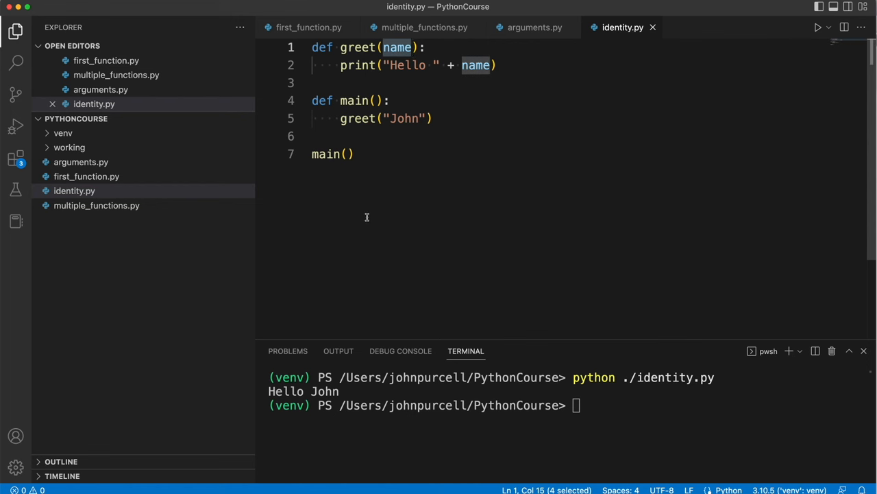
double_click(404, 118)
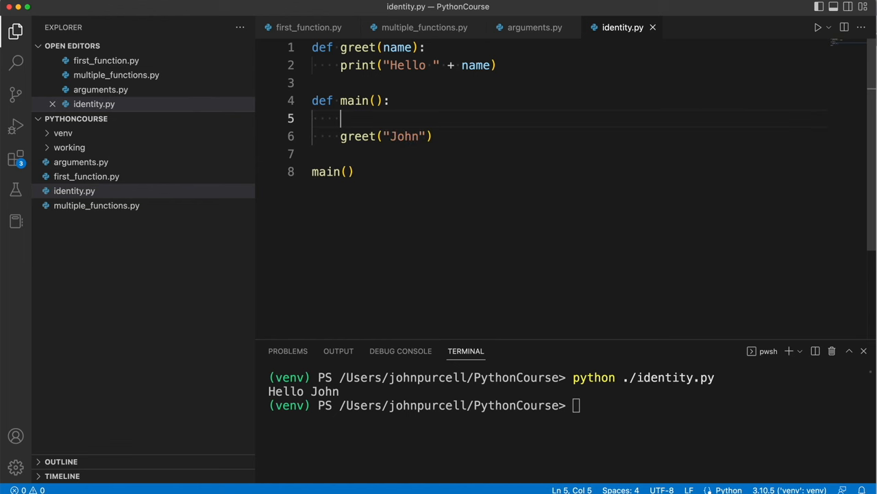
Assign name = "John" in main and pass name to greet instead of the literal
text(name =)
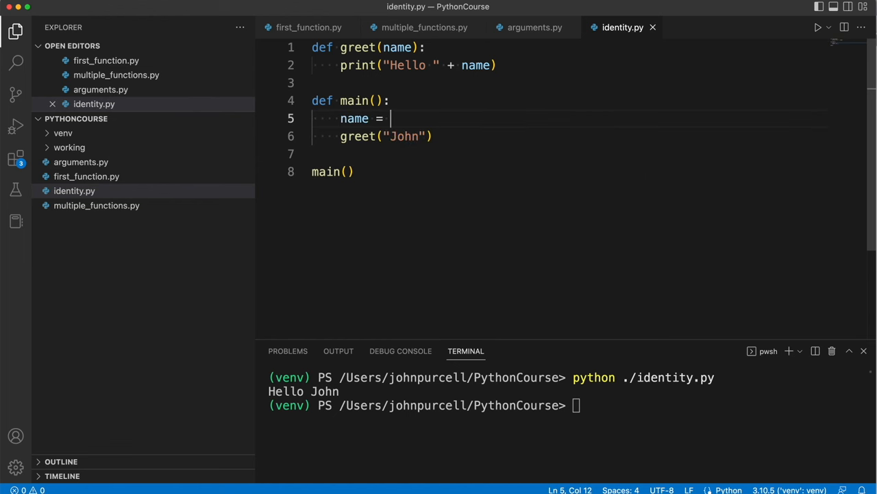
text("John")
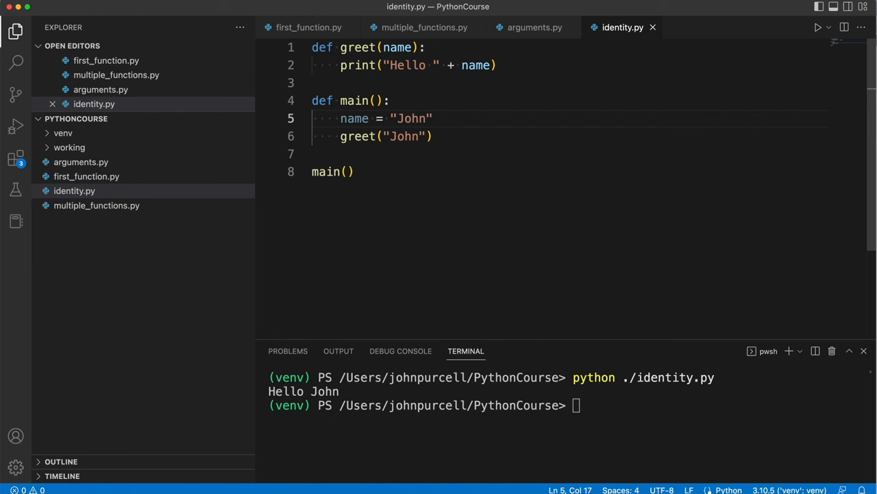
double_click(403, 136)
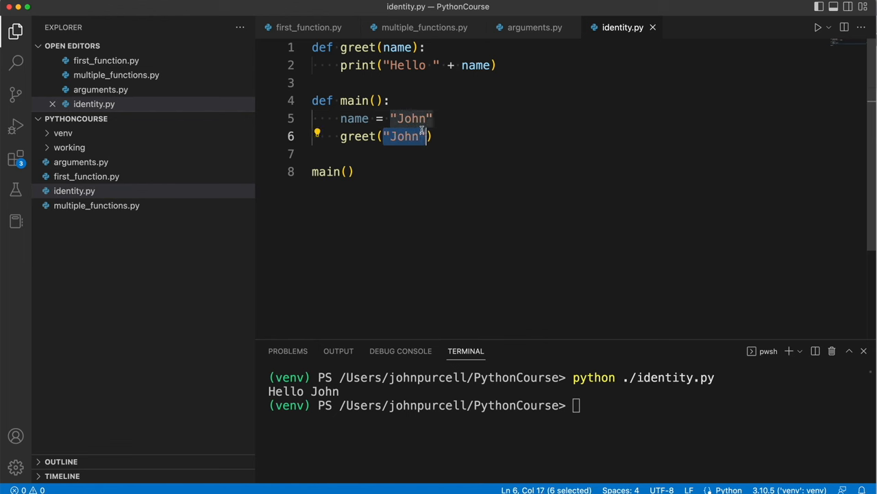
text(name)
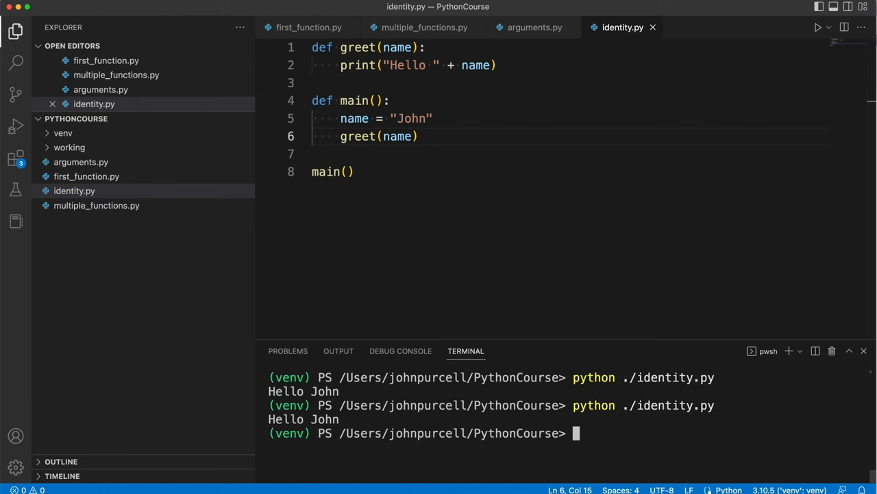
mouse_move(390, 47)
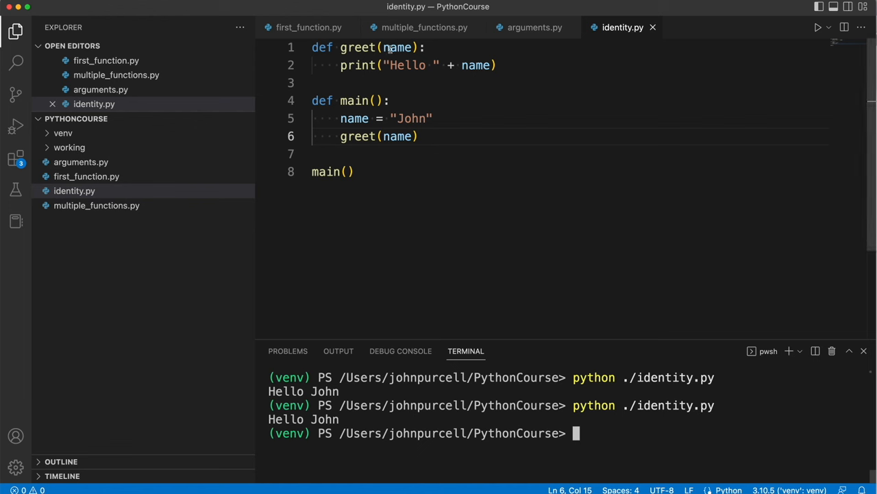
double_click(354, 117)
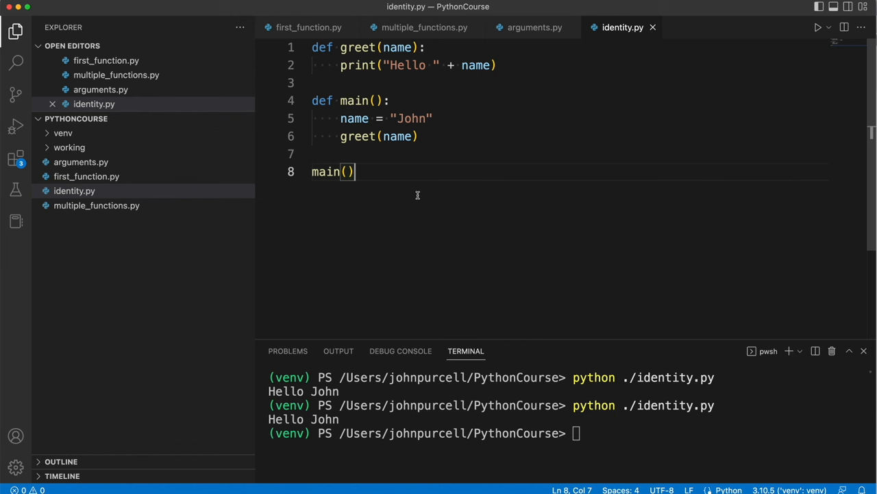
double_click(354, 118)
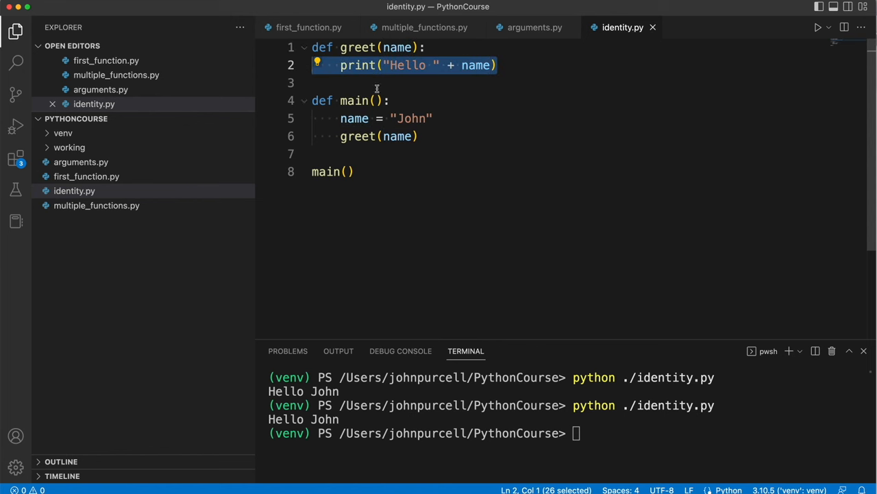
mouse_move(558, 191)
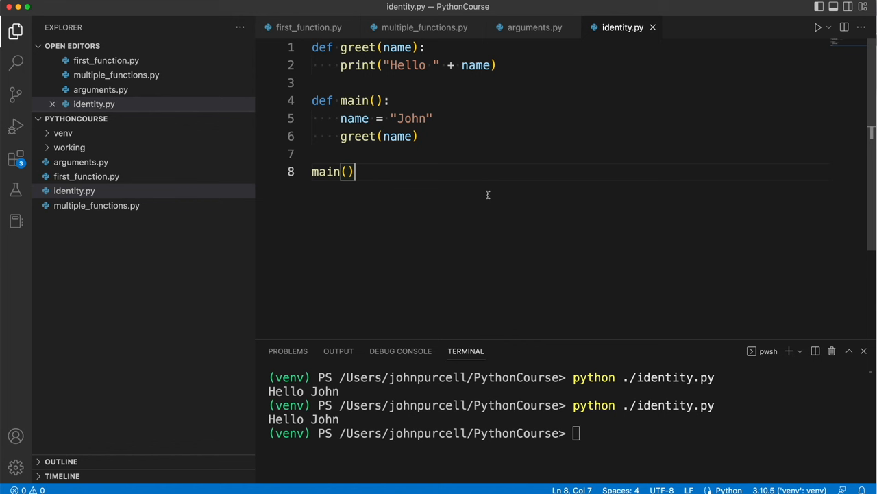
mouse_move(451, 214)
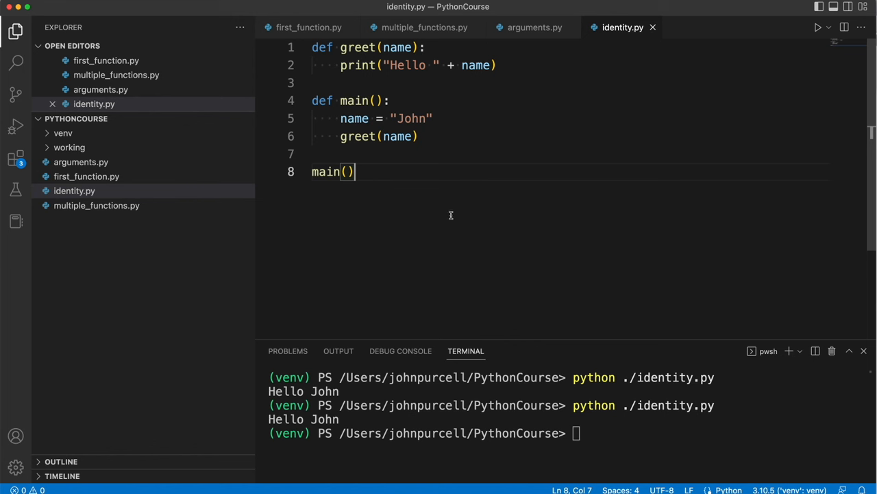
key(Return)
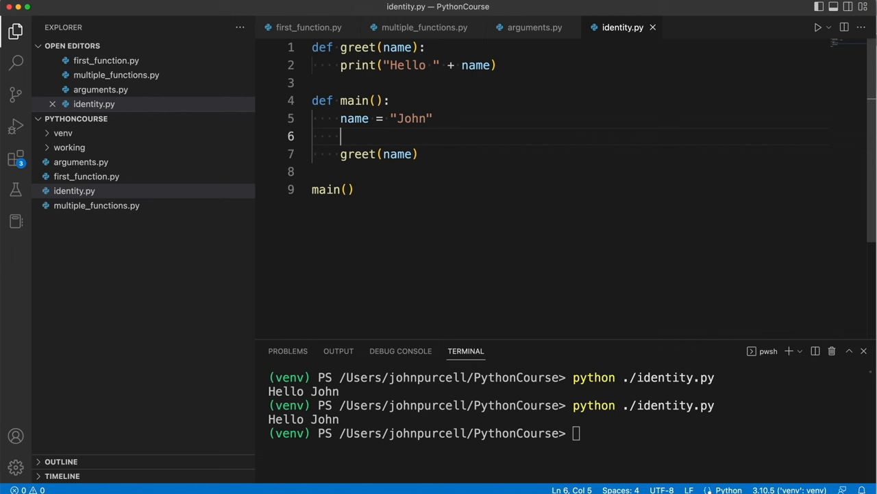
Insert print(id(name)) in main just above greet(name)
text(print(id()
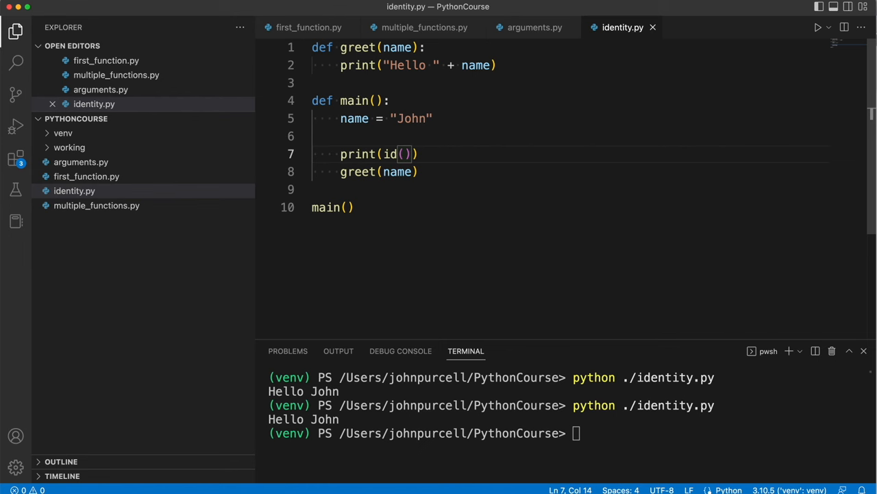
text(name)
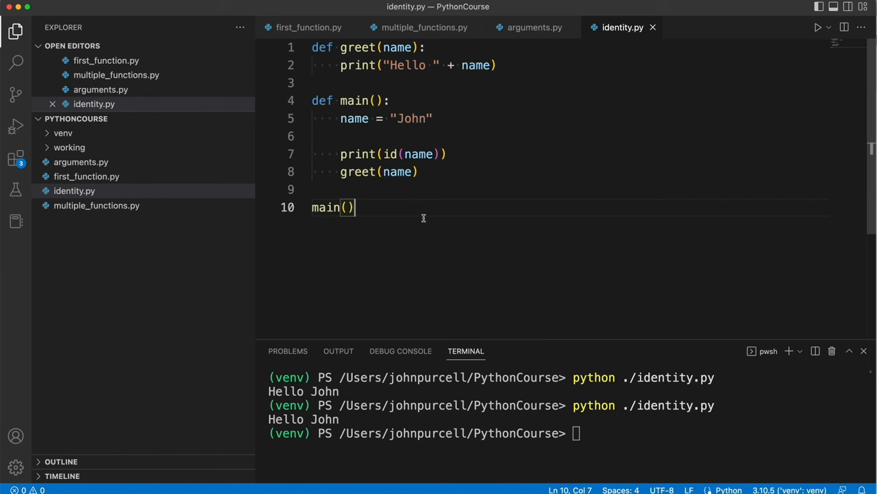
mouse_move(415, 155)
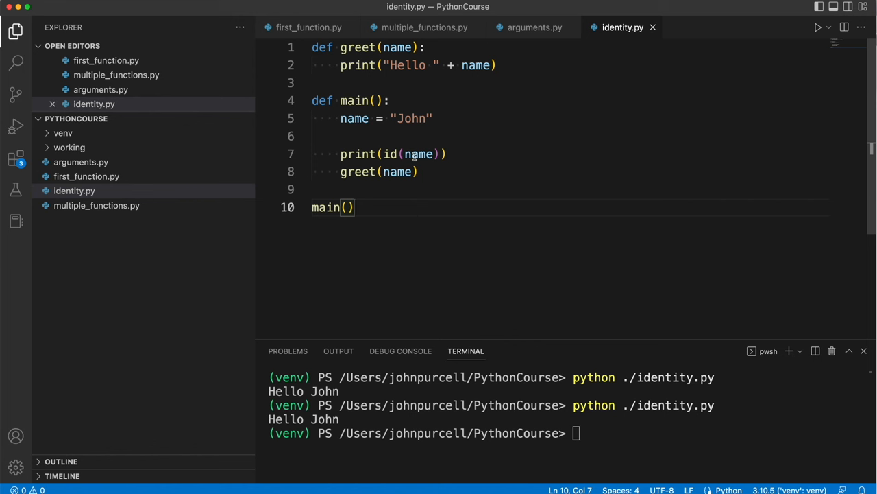
mouse_move(389, 118)
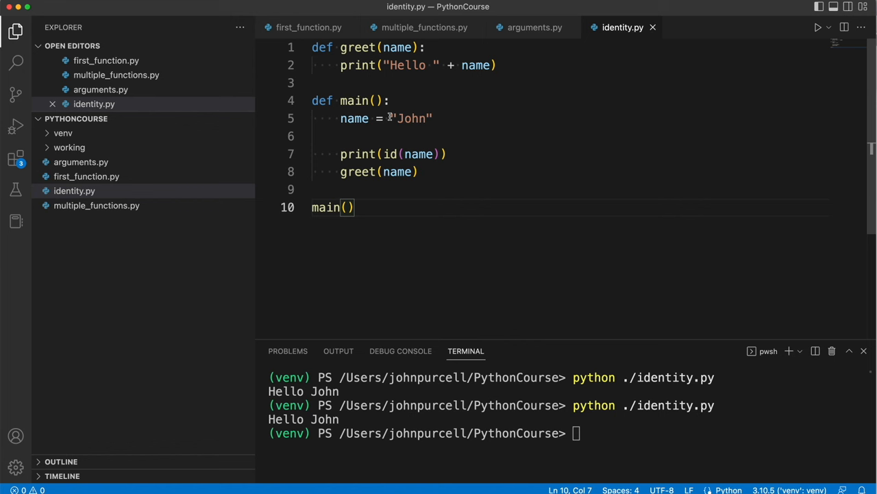
double_click(412, 117)
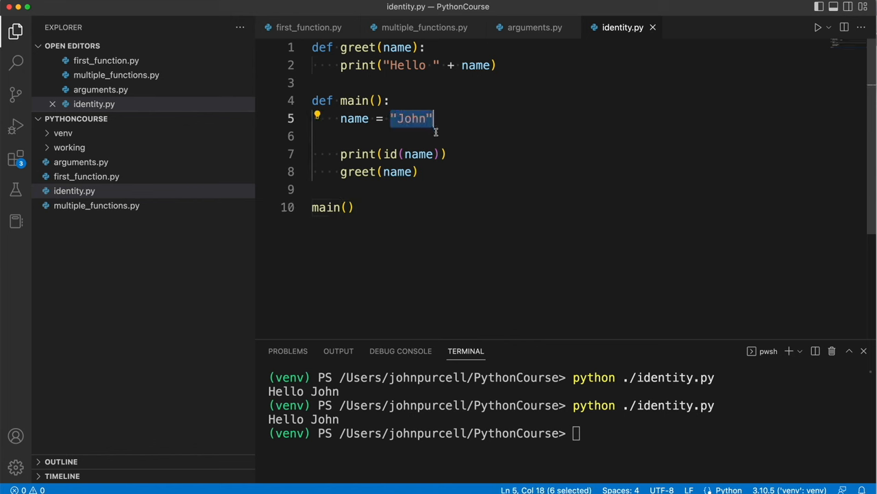
double_click(354, 118)
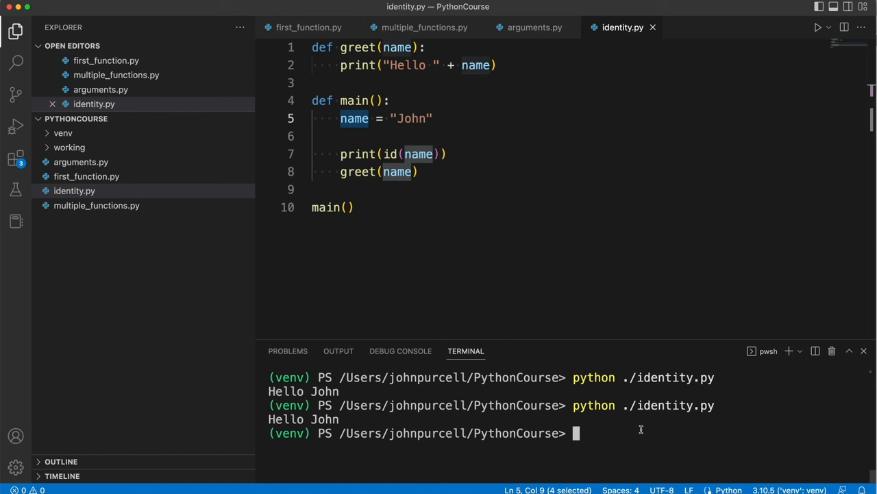
key(Return)
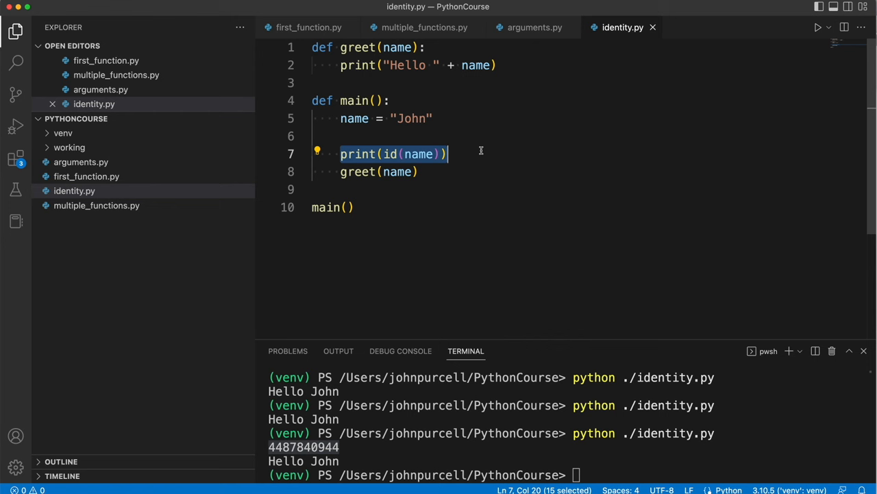
click(444, 55)
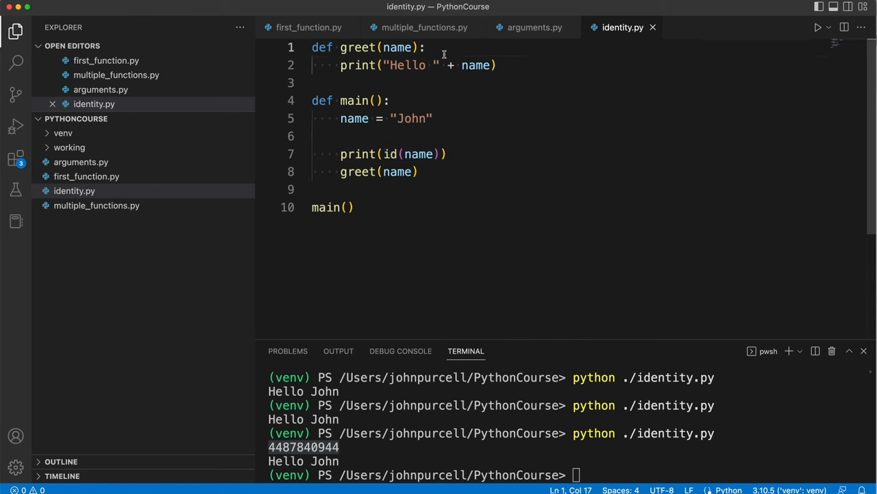
Add print(id(name)) as greet's first line and highlight name and "John" in main
text(print(id(name)))
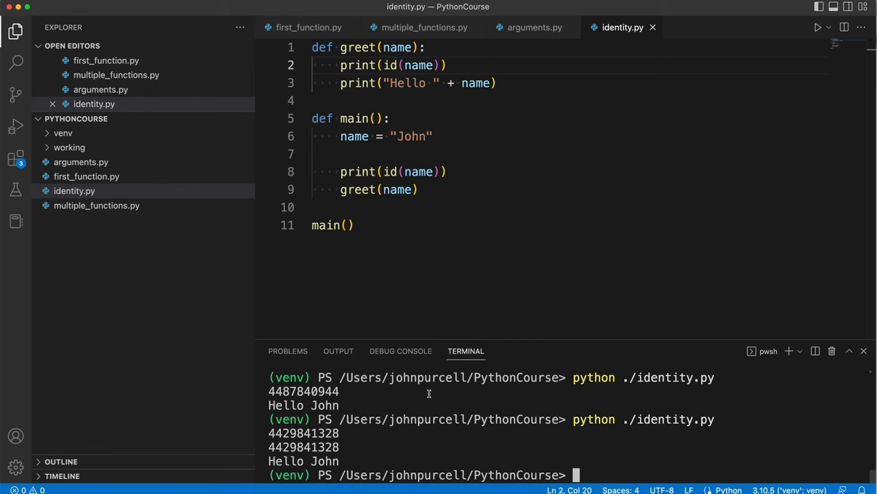
mouse_move(506, 259)
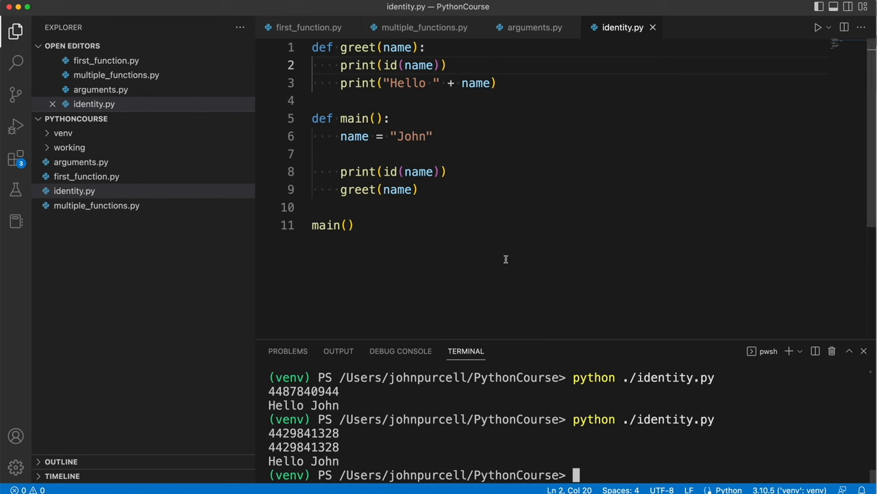
double_click(354, 135)
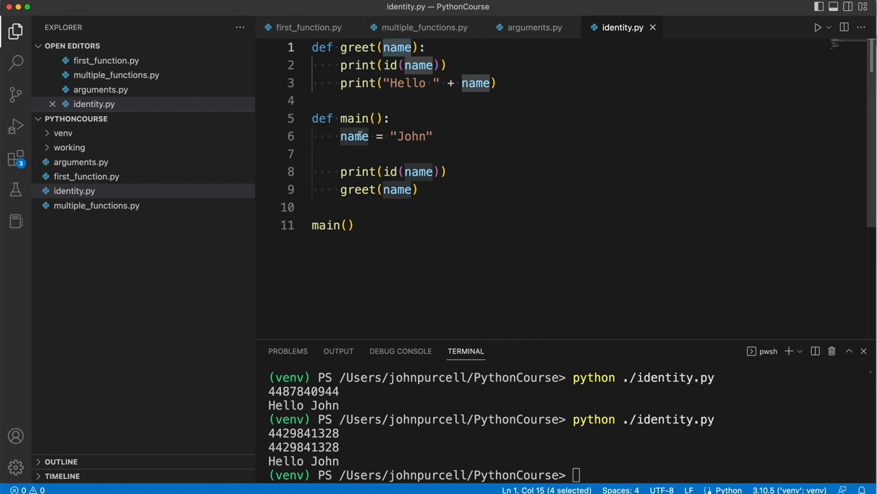
click(315, 153)
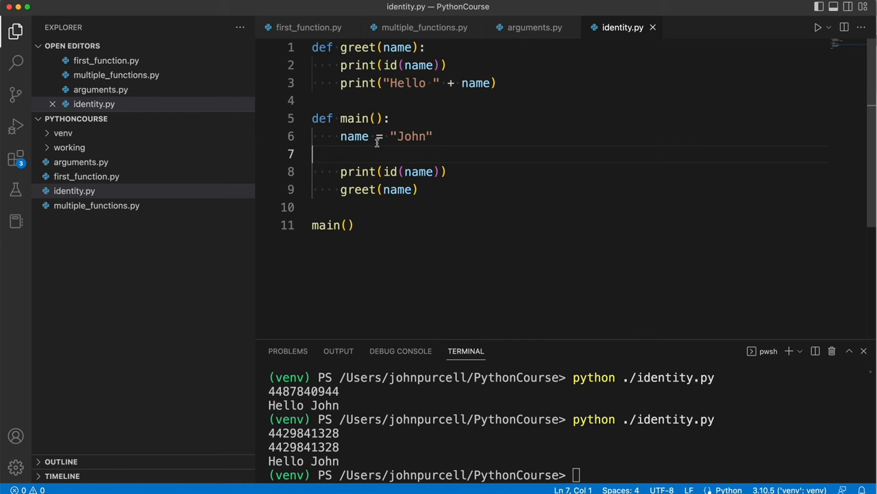
double_click(411, 136)
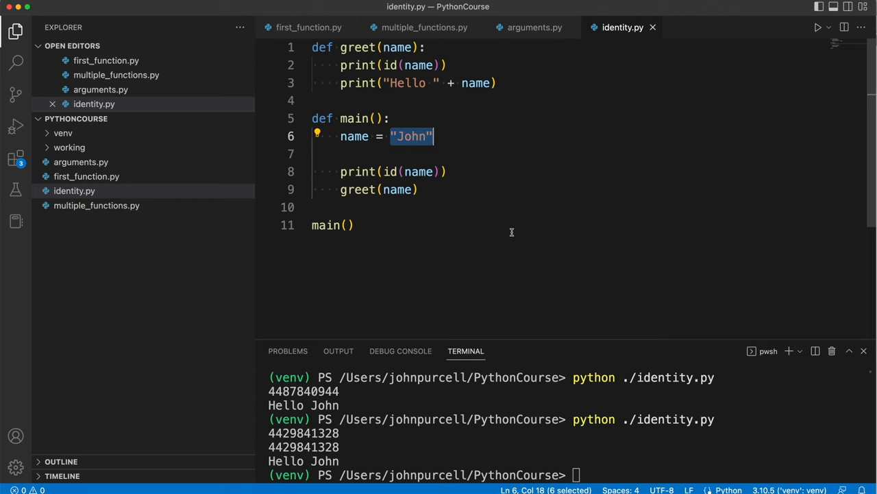
click(346, 136)
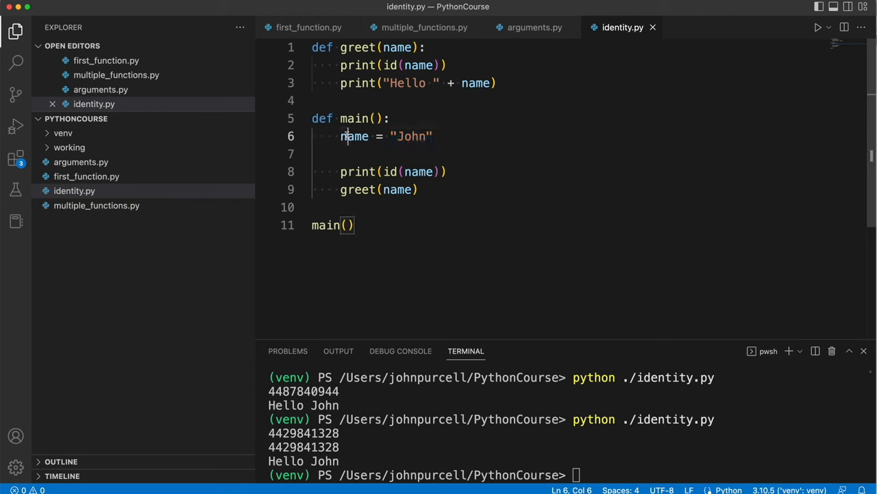
click(388, 136)
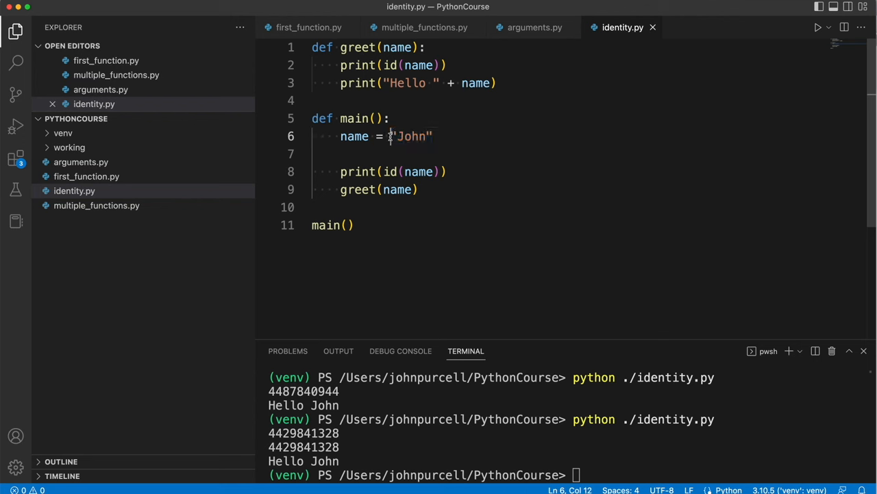
double_click(411, 135)
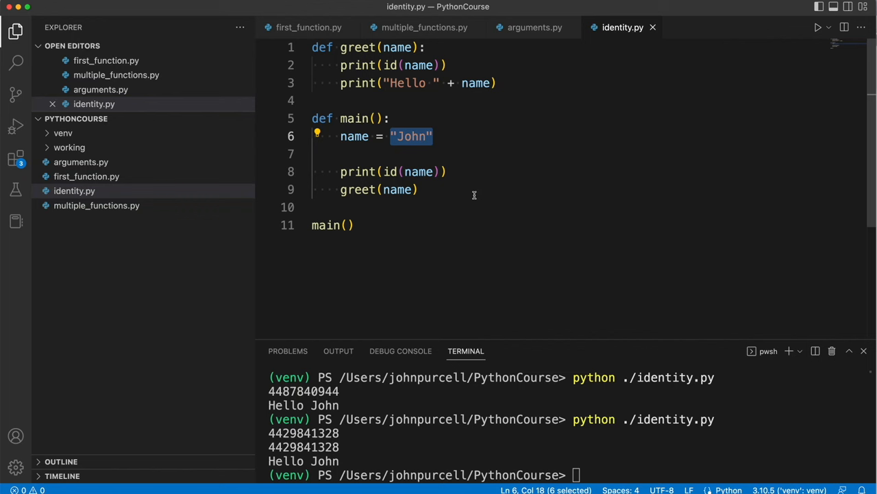
double_click(355, 136)
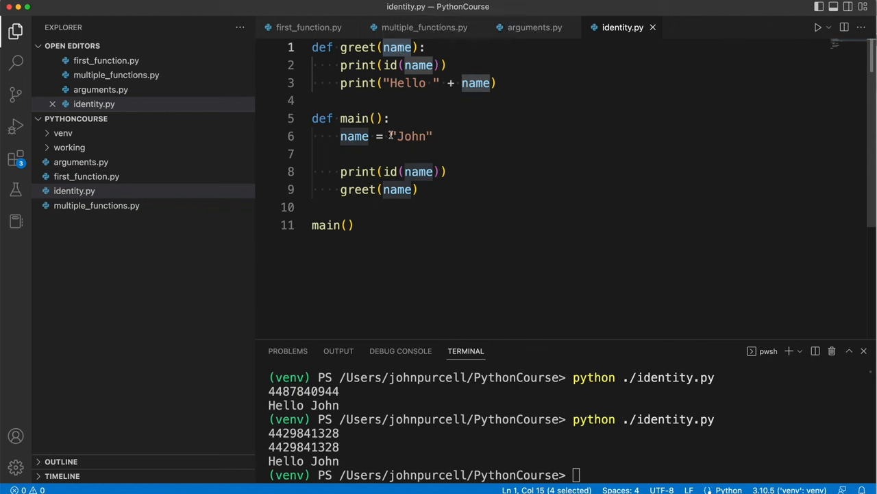
double_click(412, 136)
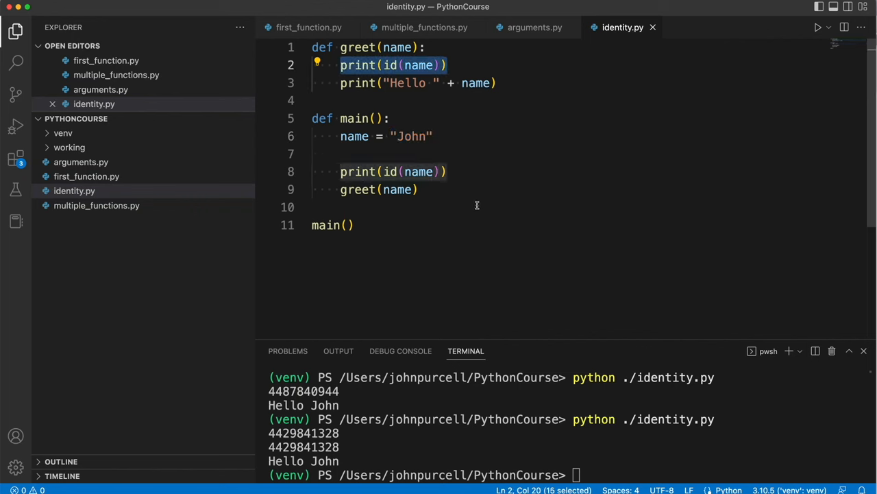
click(312, 206)
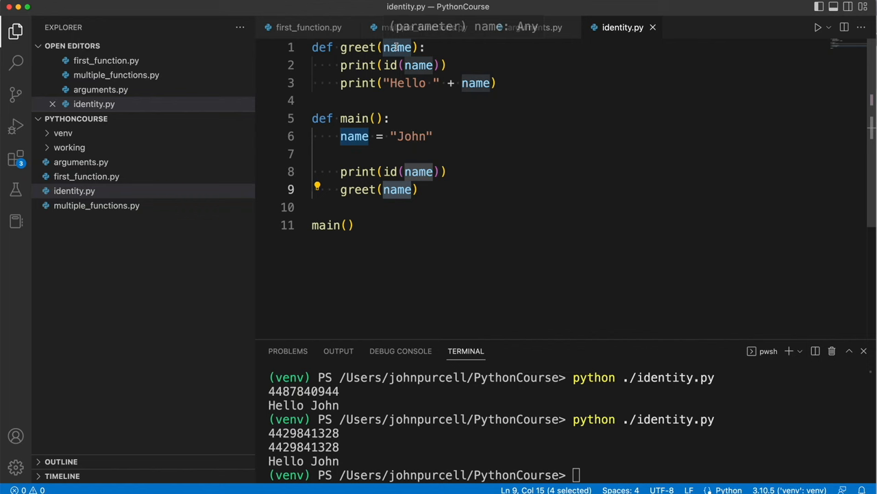
mouse_move(517, 194)
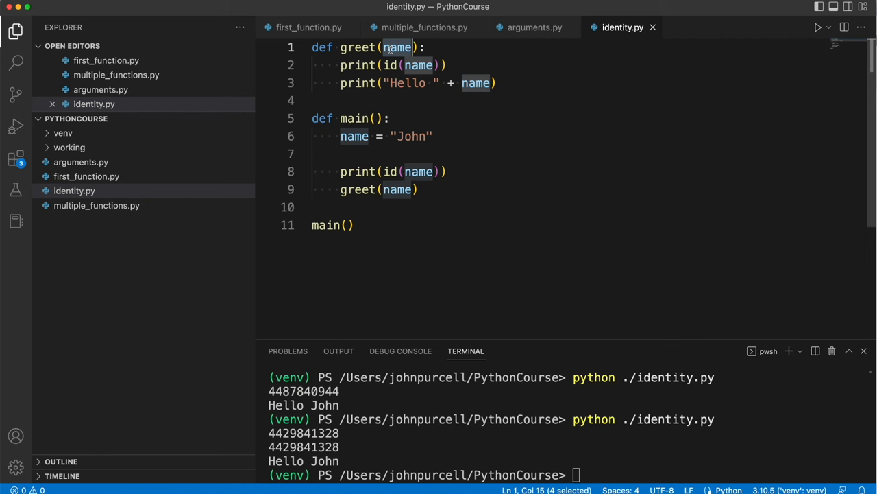
double_click(354, 135)
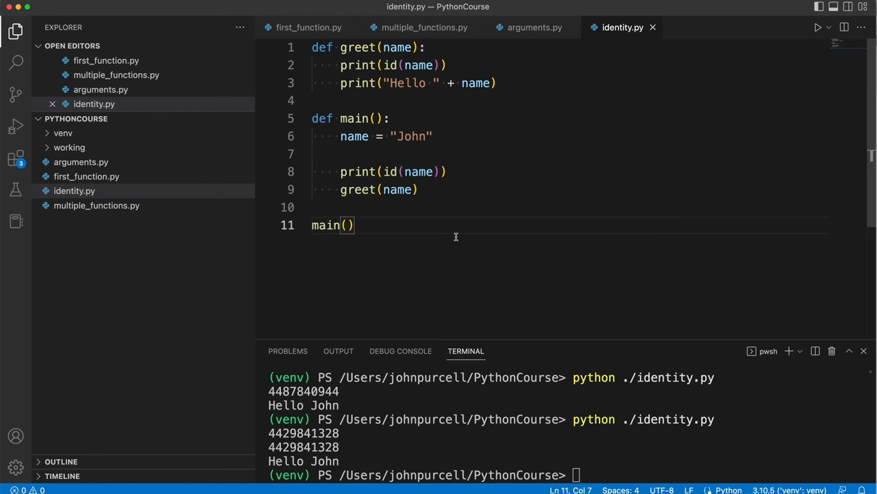
double_click(409, 136)
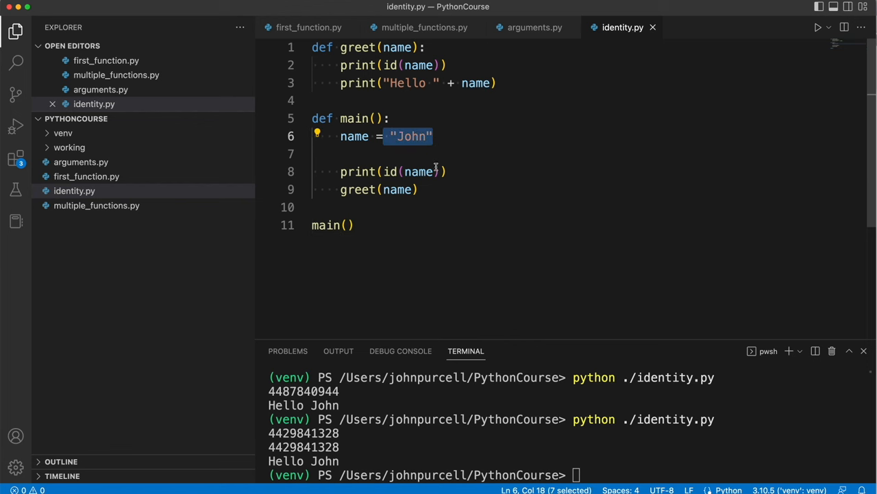
double_click(355, 136)
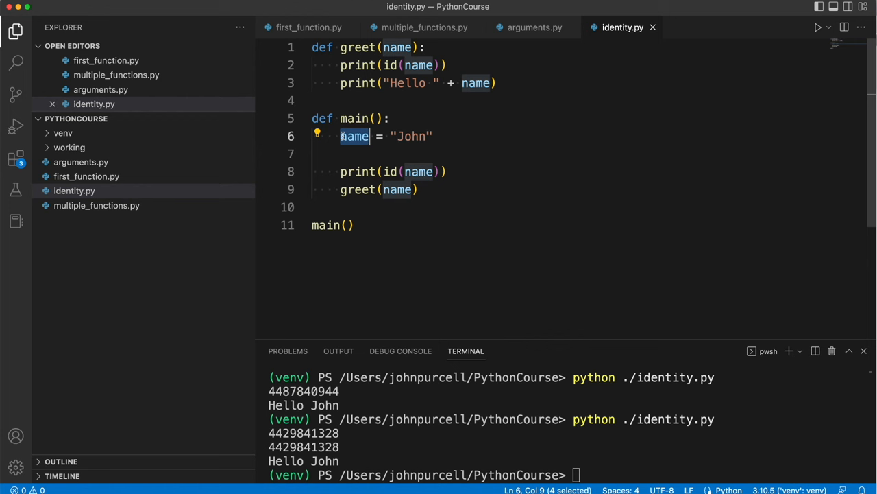
click(419, 64)
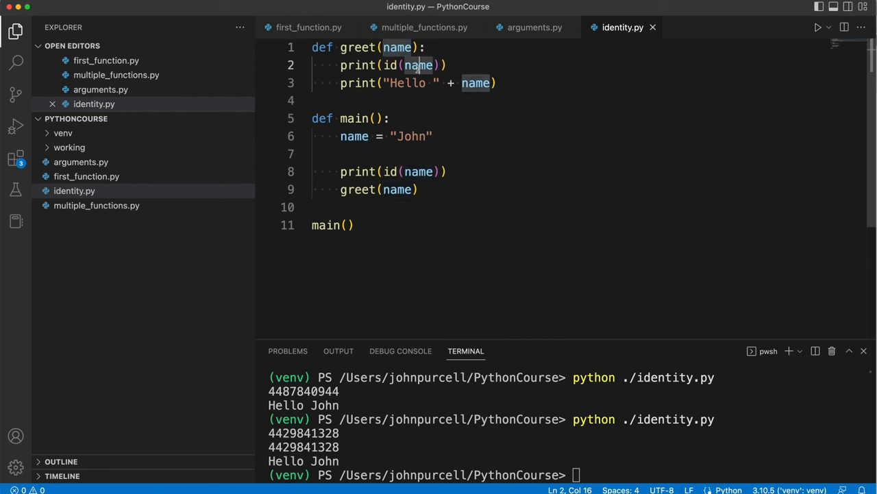
click(340, 171)
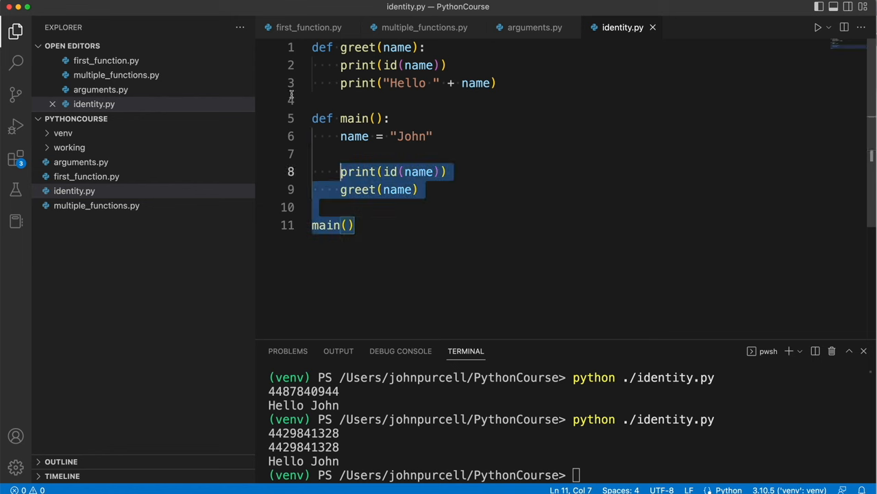
click(396, 292)
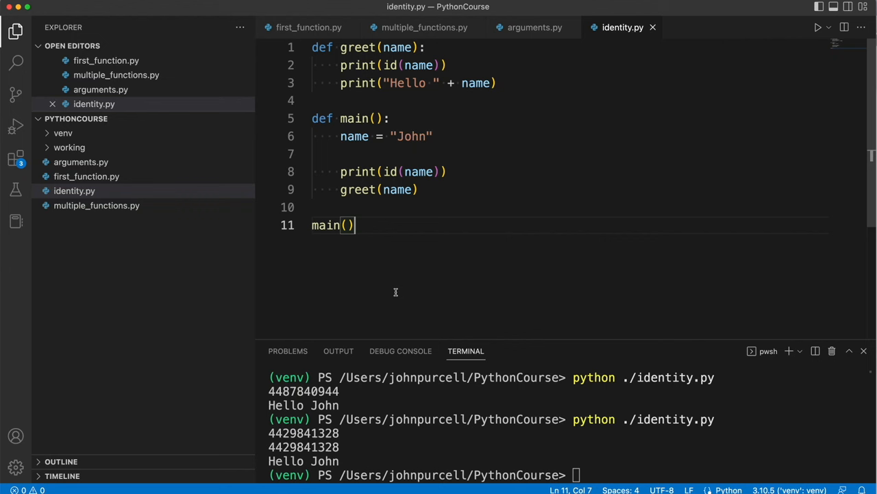
mouse_move(411, 107)
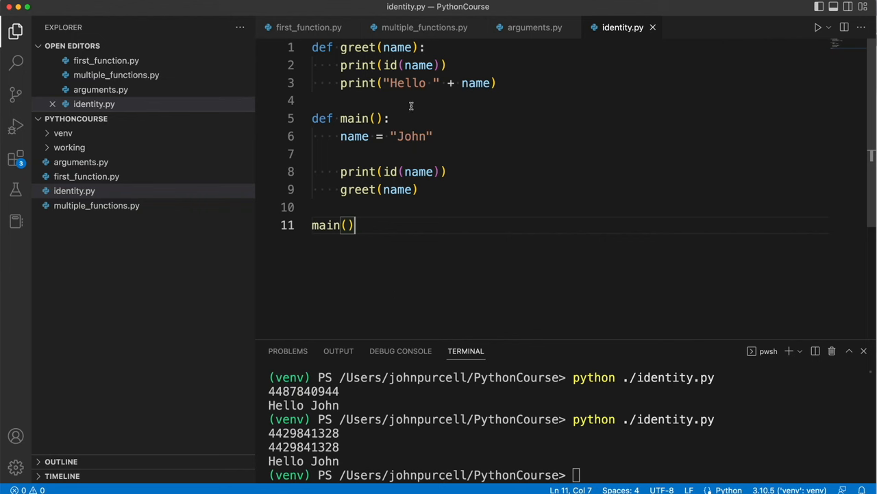
mouse_move(423, 197)
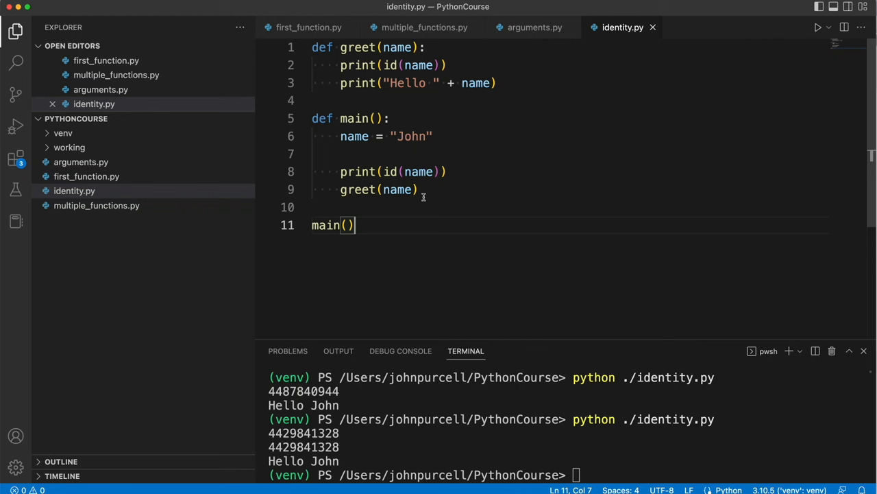
mouse_move(419, 180)
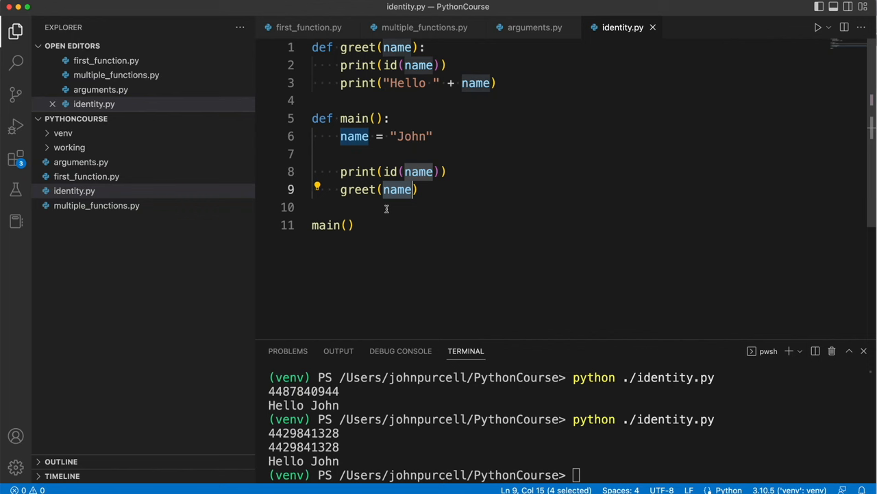
mouse_move(427, 51)
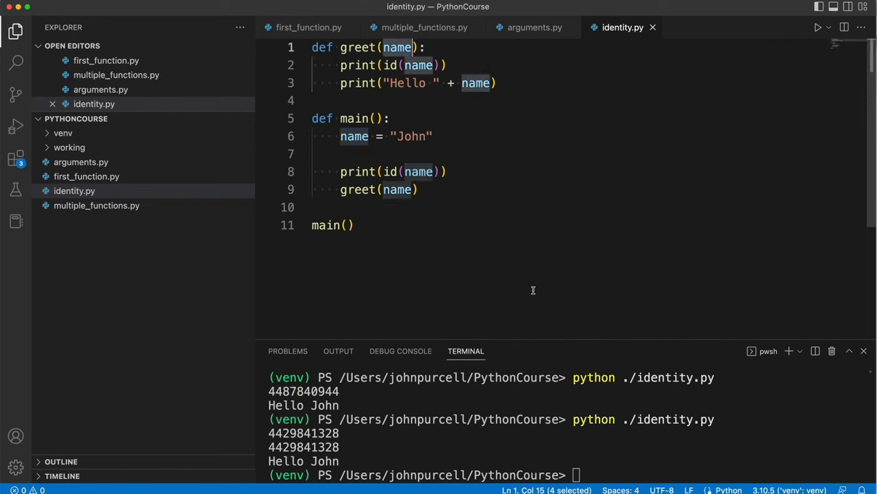
mouse_move(484, 253)
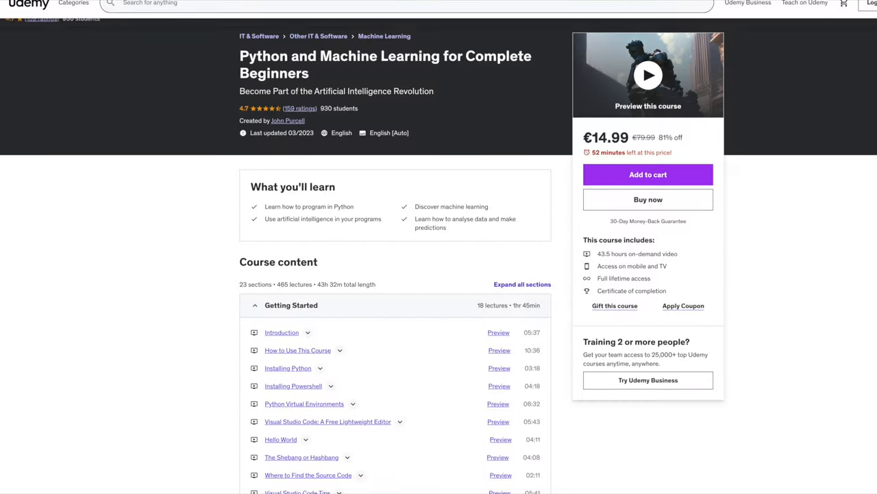
Scroll through the curriculum, expanding the Operators and Pandas sections, down to Conclusion
scroll(down, 3)
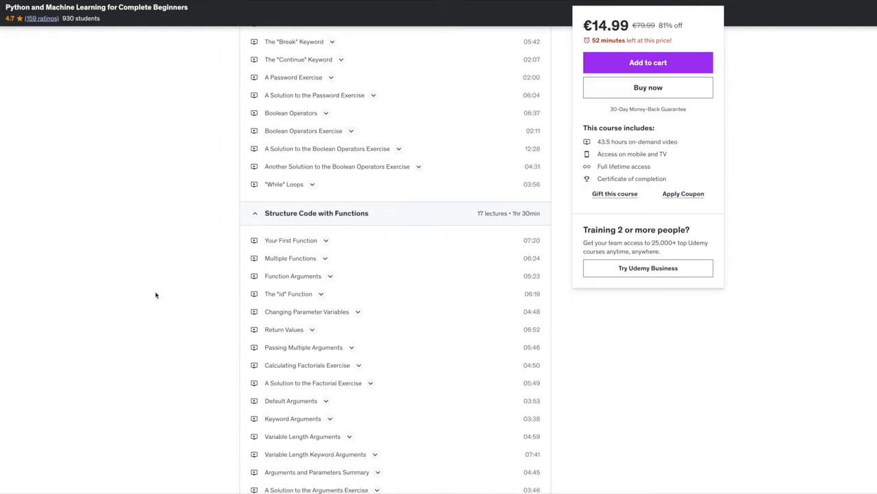
scroll(down, 3)
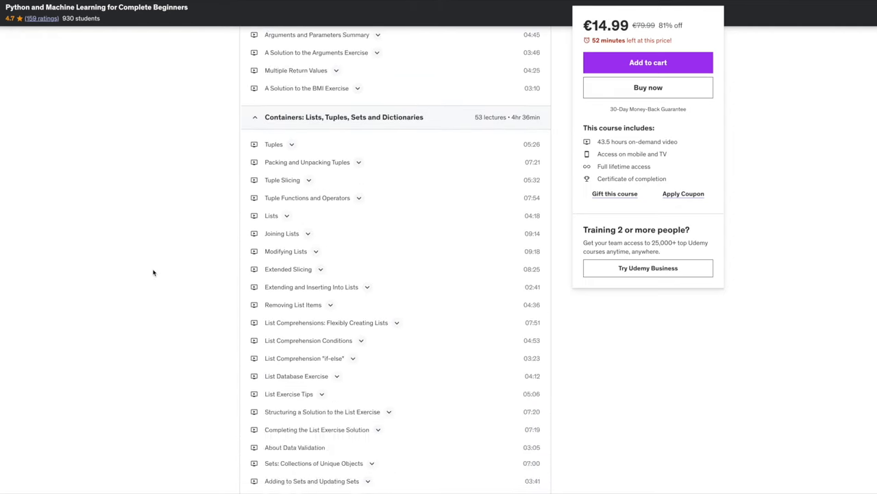
scroll(down, 3)
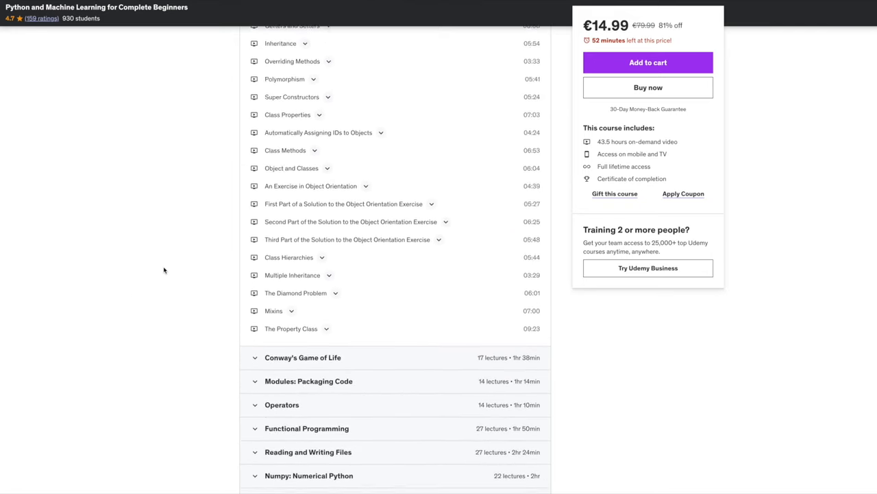
scroll(down, 3)
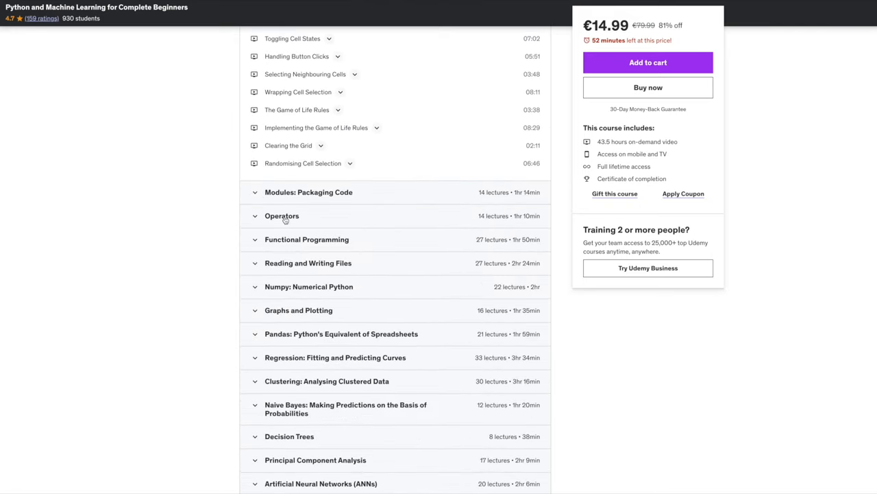
click(309, 192)
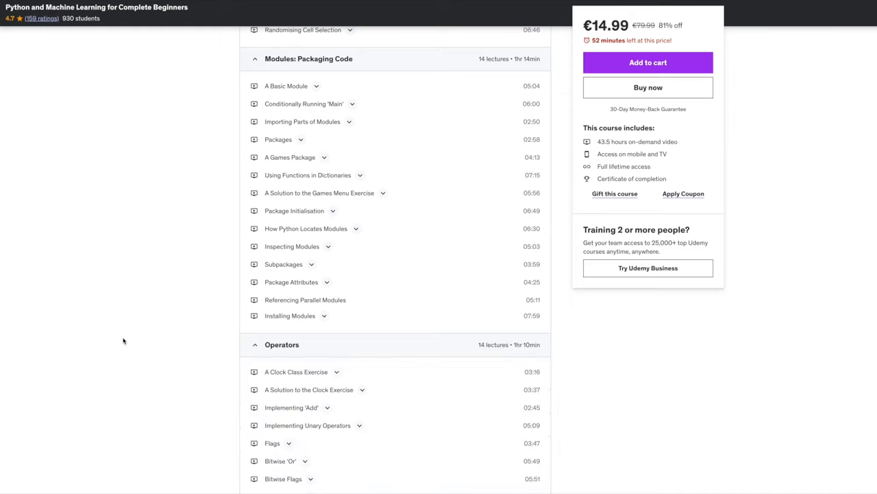
scroll(down, 3)
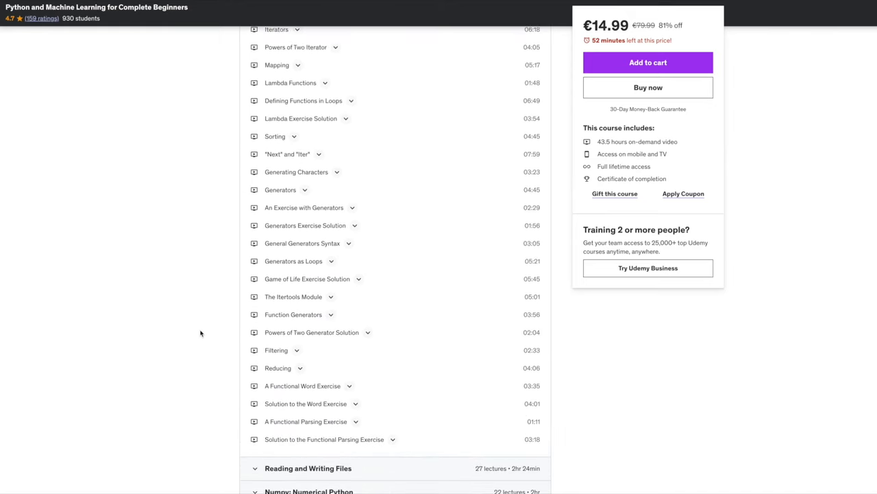
scroll(down, 3)
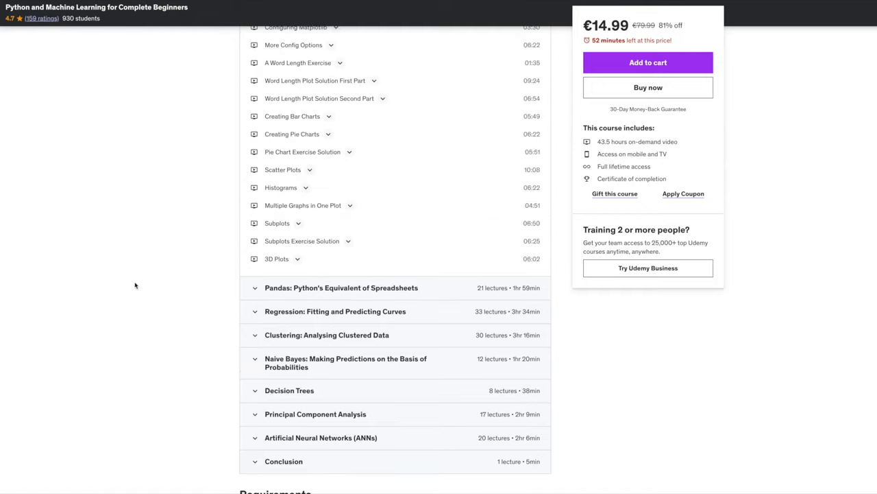
click(341, 287)
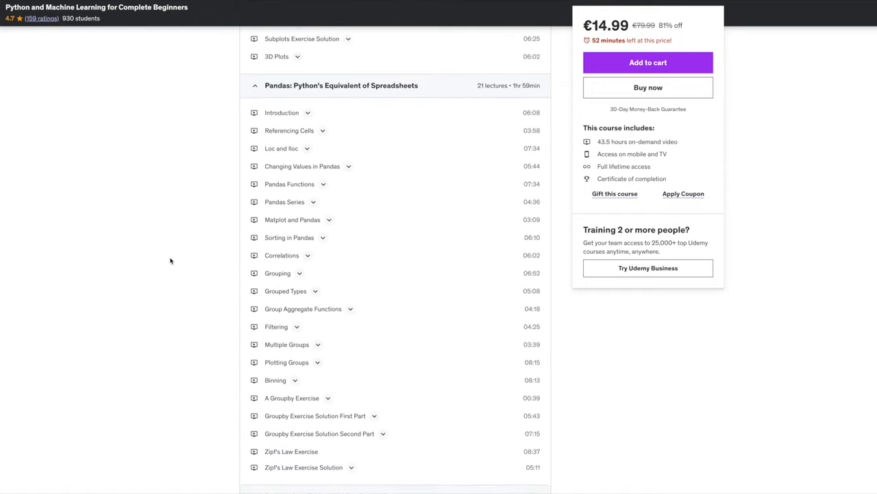
scroll(down, 3)
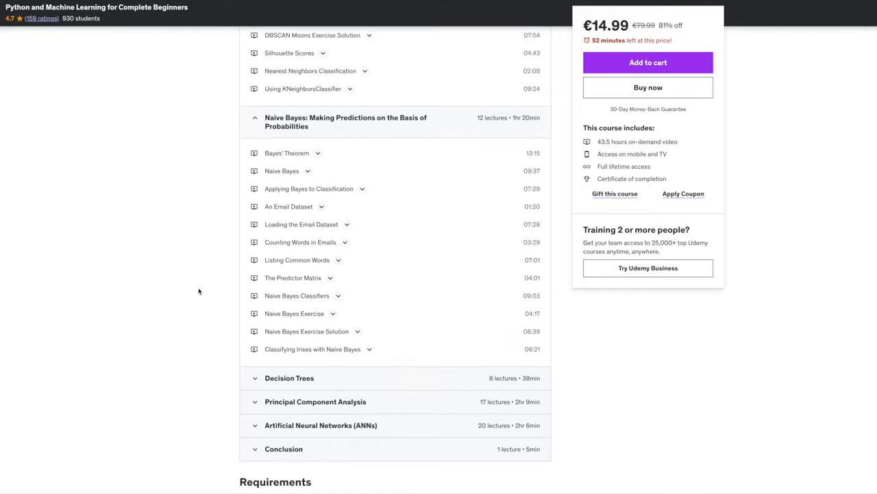
scroll(down, 3)
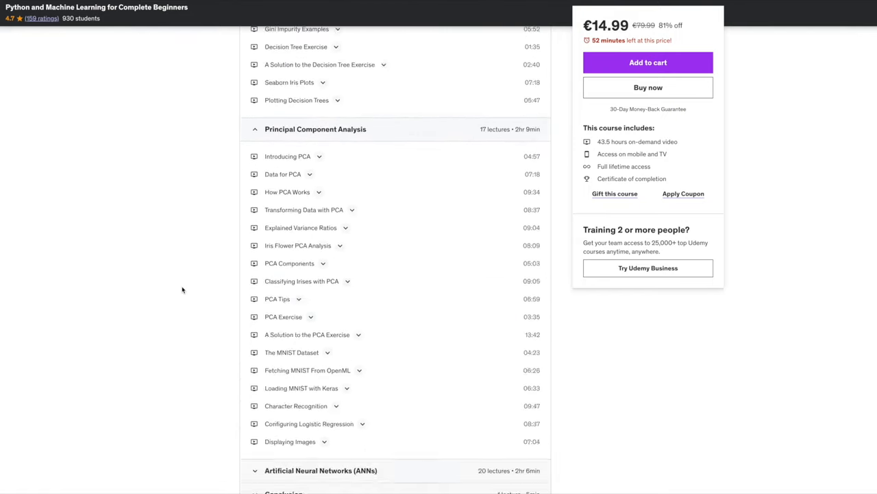
scroll(down, 3)
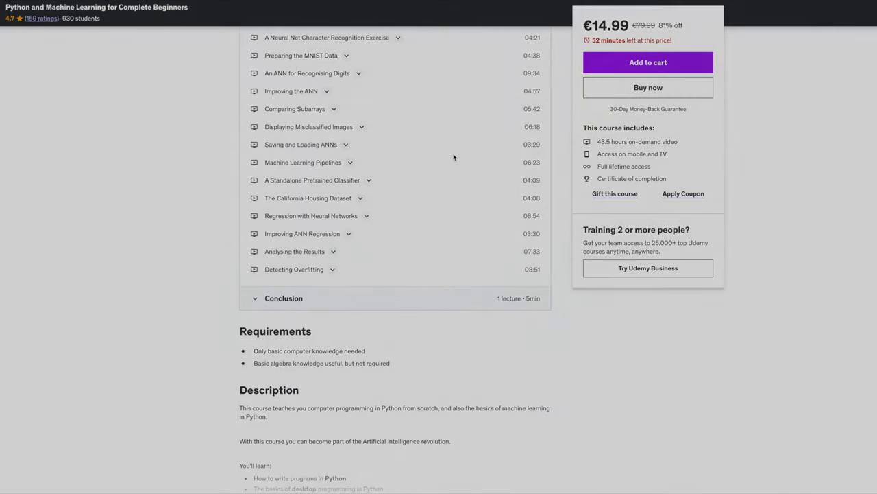